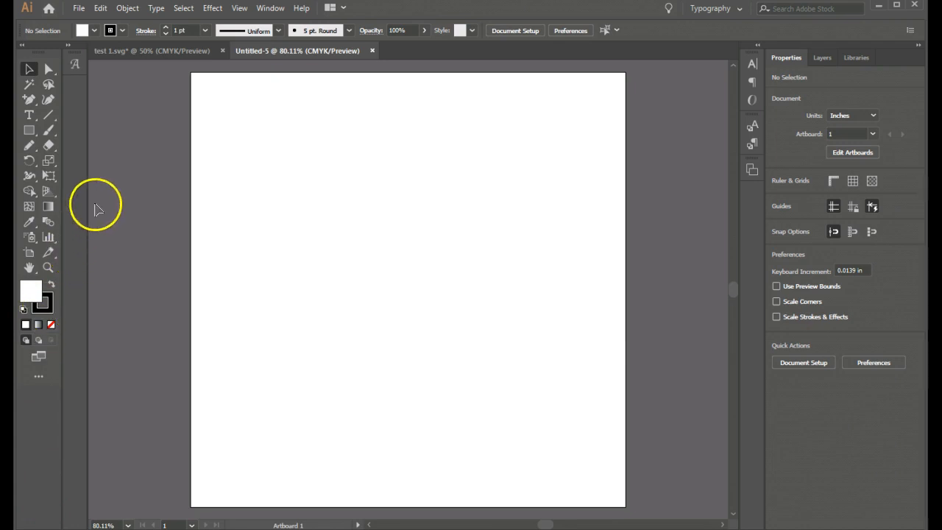
mouse_move(164, 91)
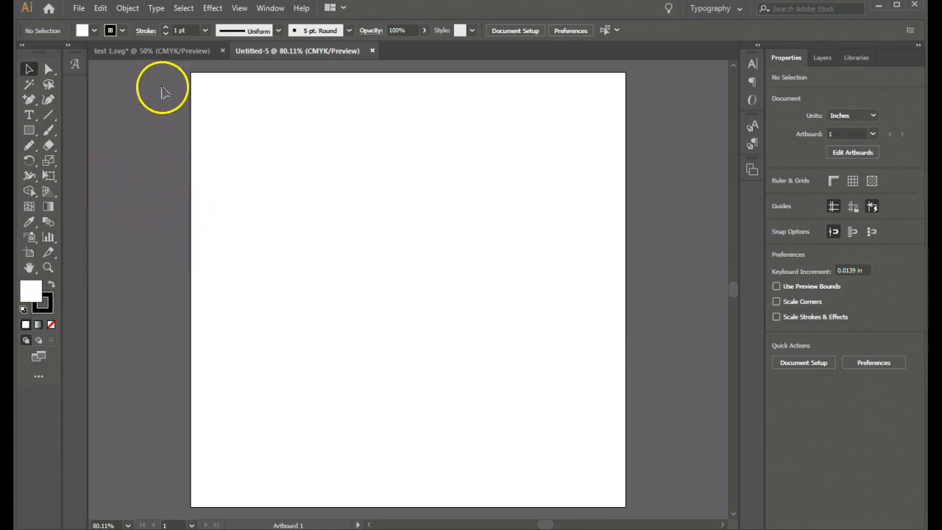
mouse_move(895, 77)
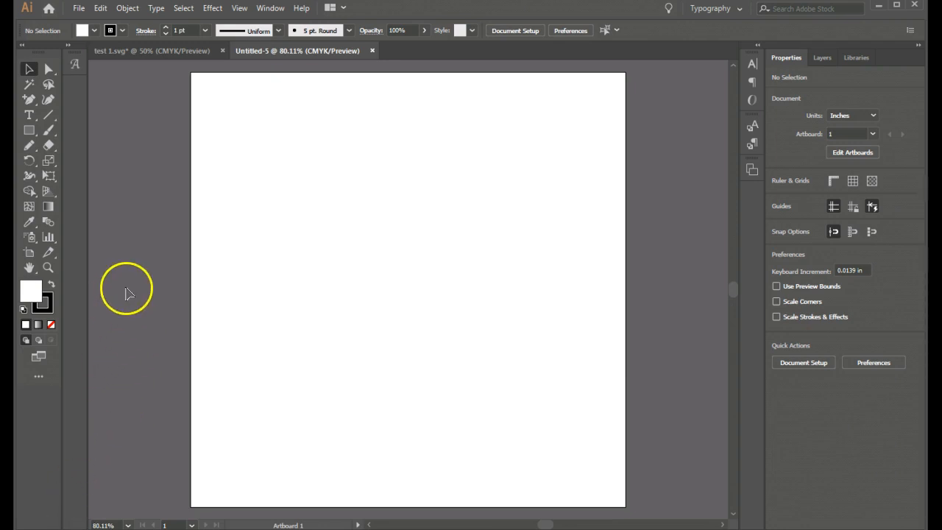
mouse_move(30, 59)
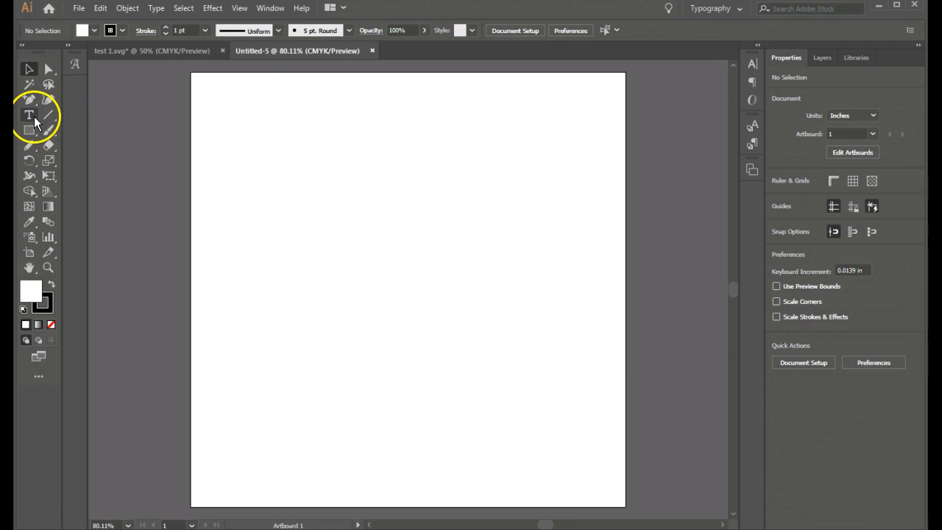
mouse_move(30, 115)
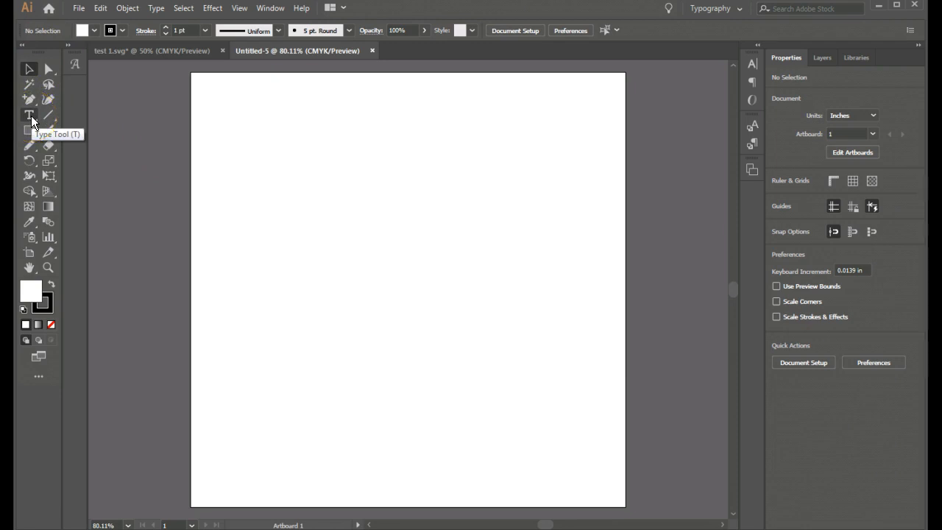
Create a point-type text object near the top-left reading 'gather'.
click(30, 115)
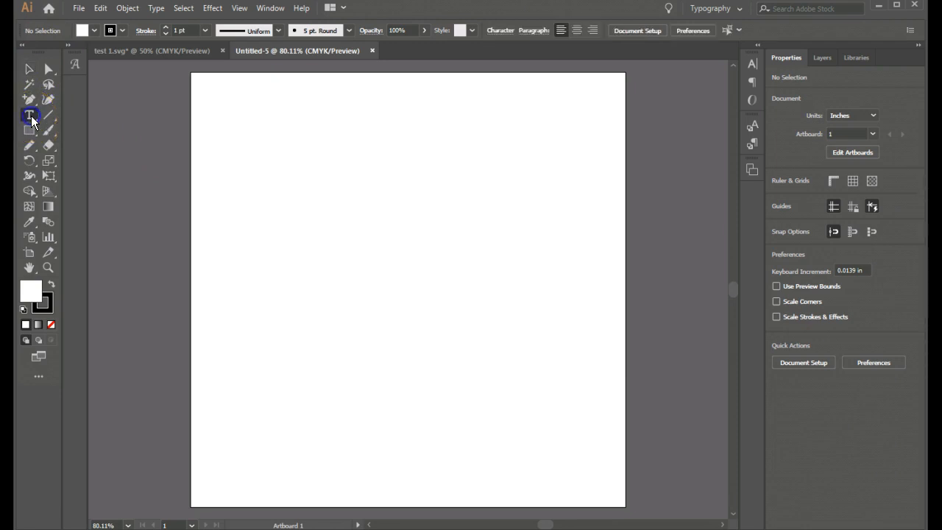
click(29, 115)
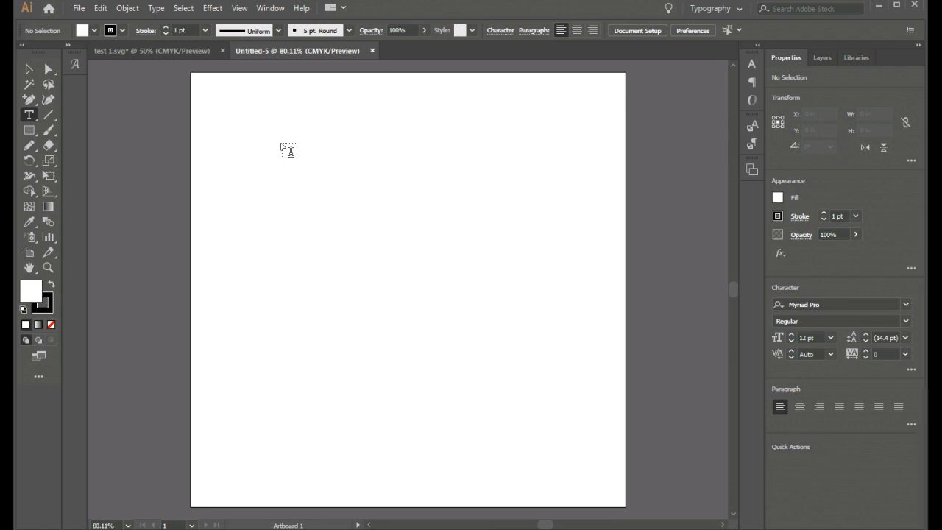
mouse_move(285, 150)
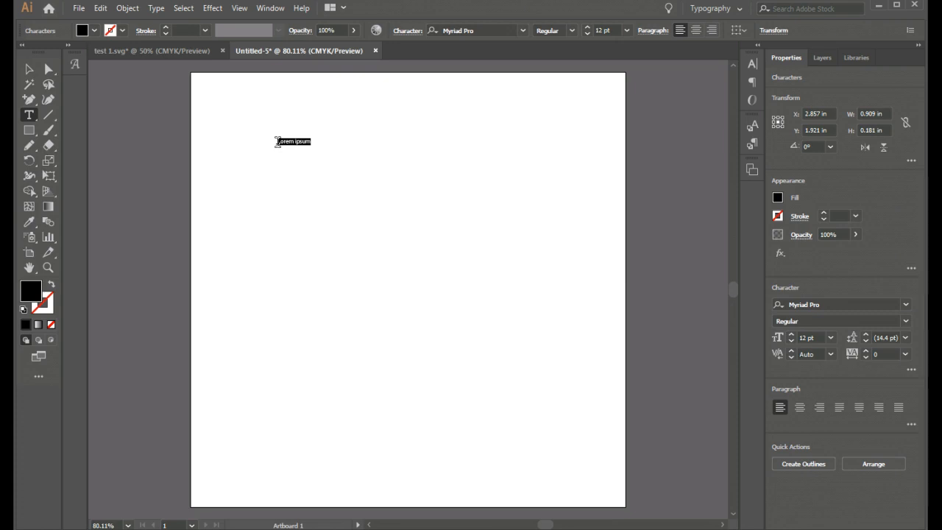
text(gather)
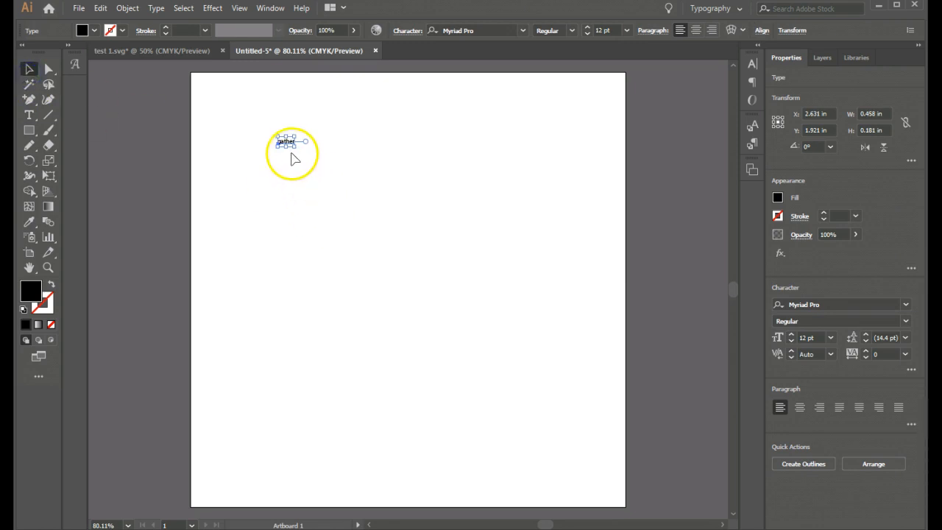
Scale 'gather' up large and set it in the Atlanta Regular script font.
drag(294, 147, 409, 226)
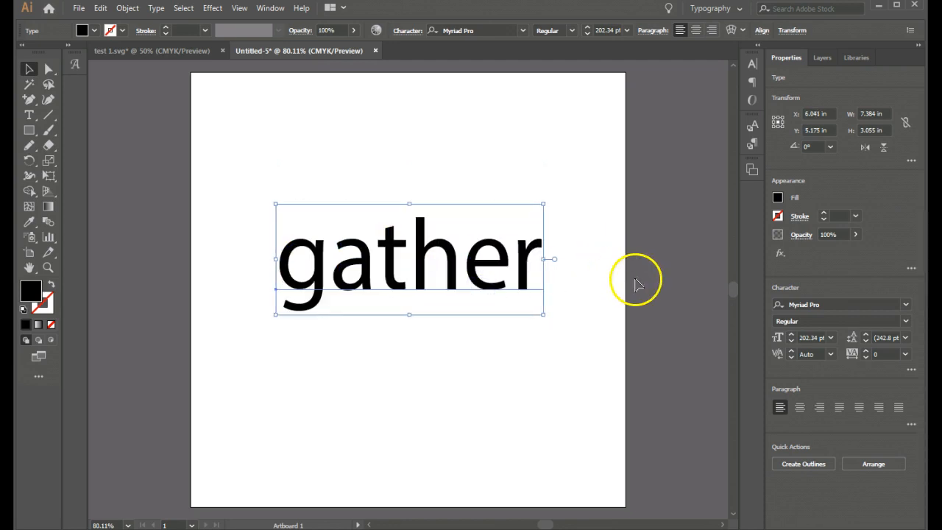
mouse_move(665, 276)
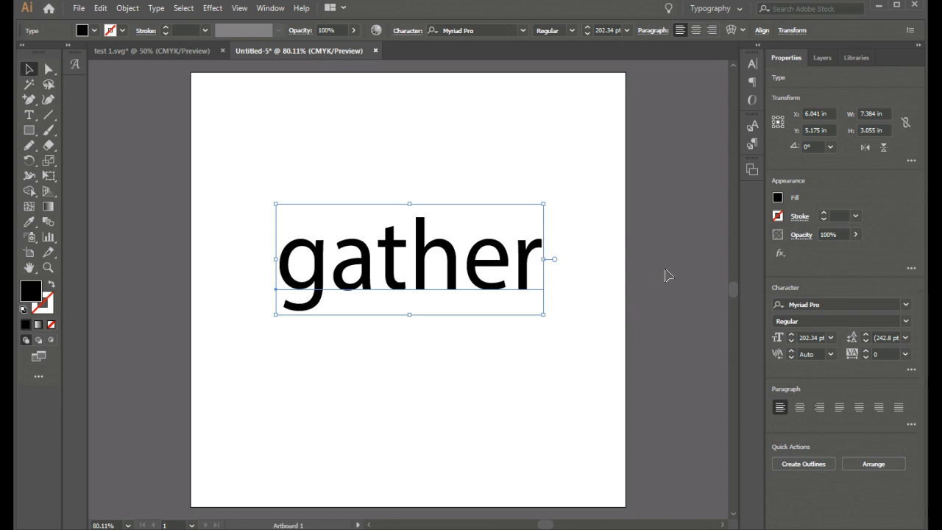
mouse_move(906, 323)
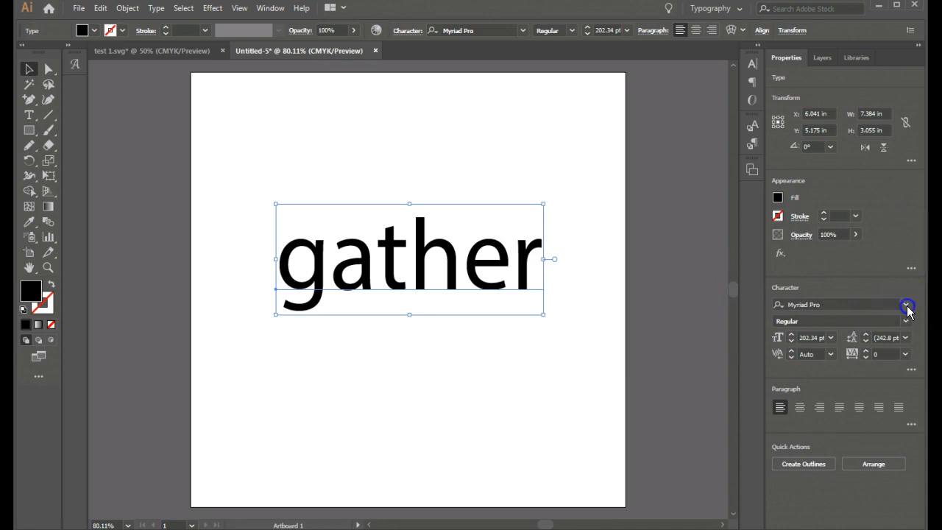
click(906, 303)
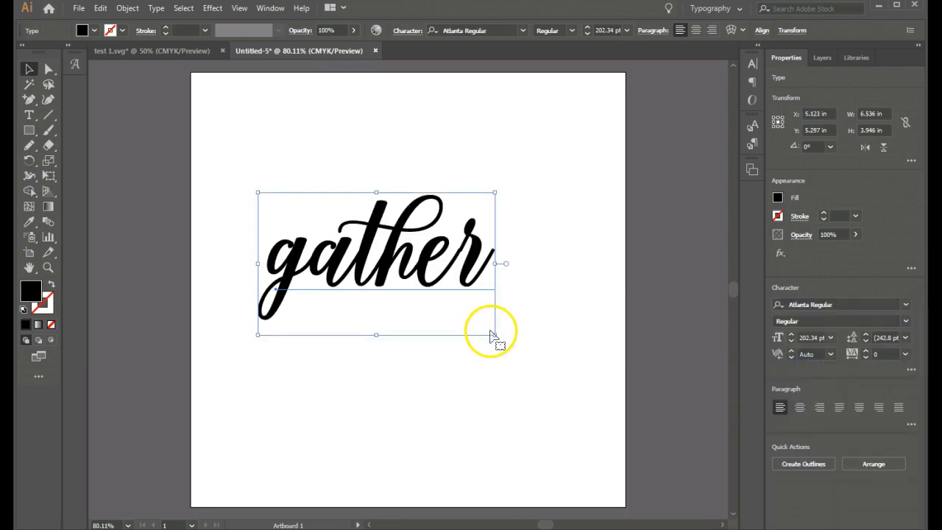
drag(494, 336, 537, 358)
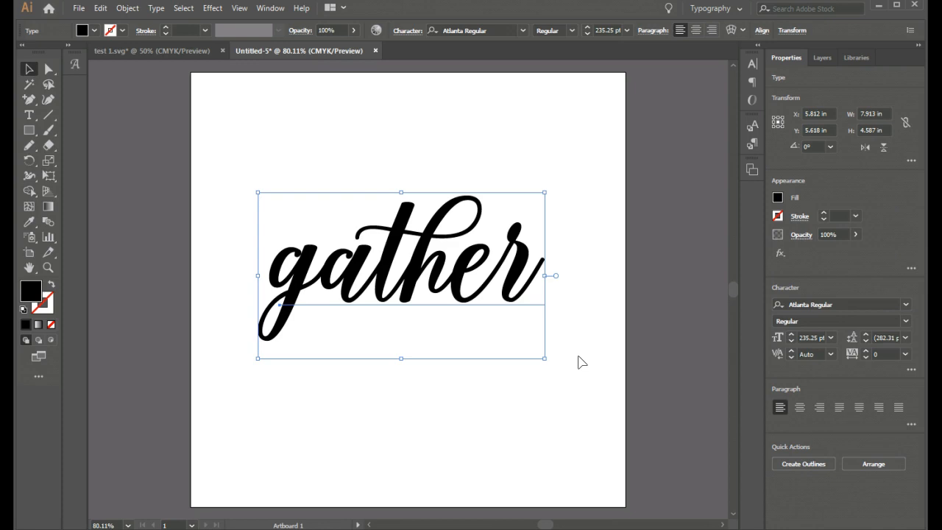
mouse_move(316, 277)
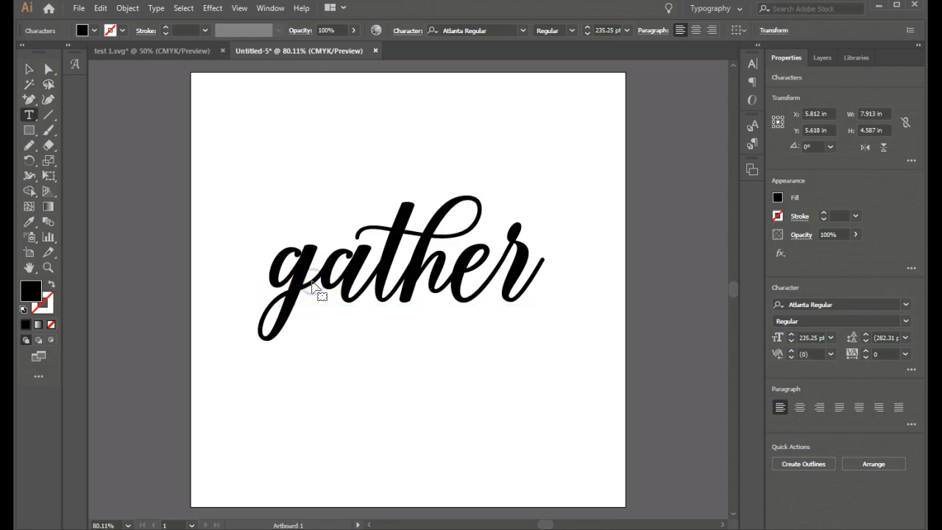
Swap the first g and final r of 'gather' for long-tailed swash alternates.
click(315, 282)
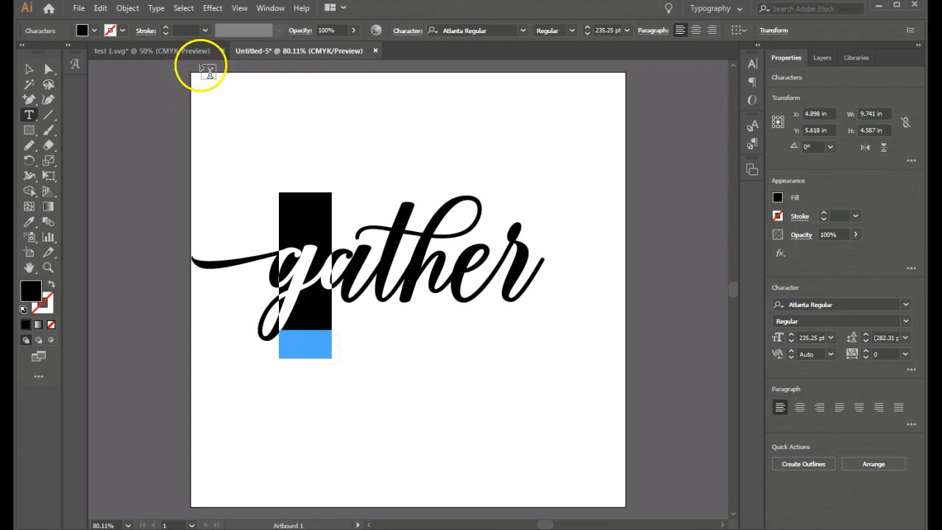
click(156, 9)
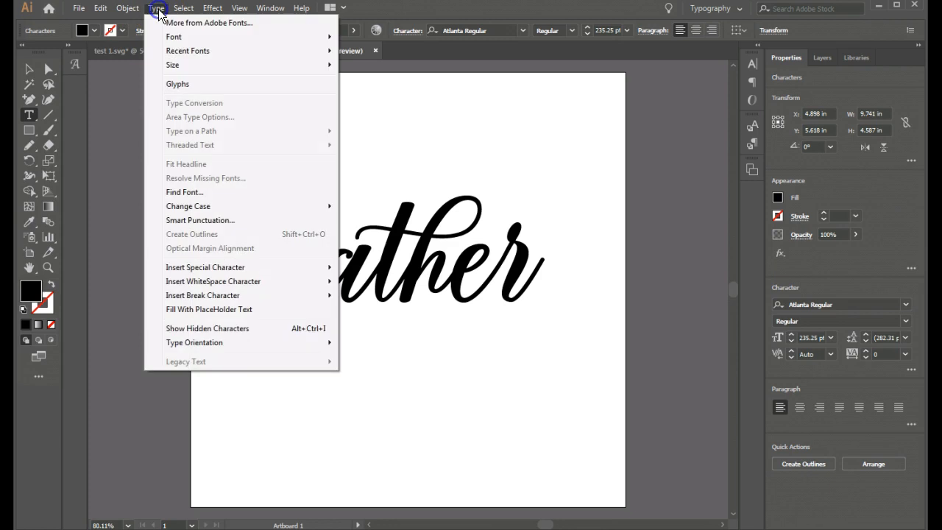
mouse_move(185, 84)
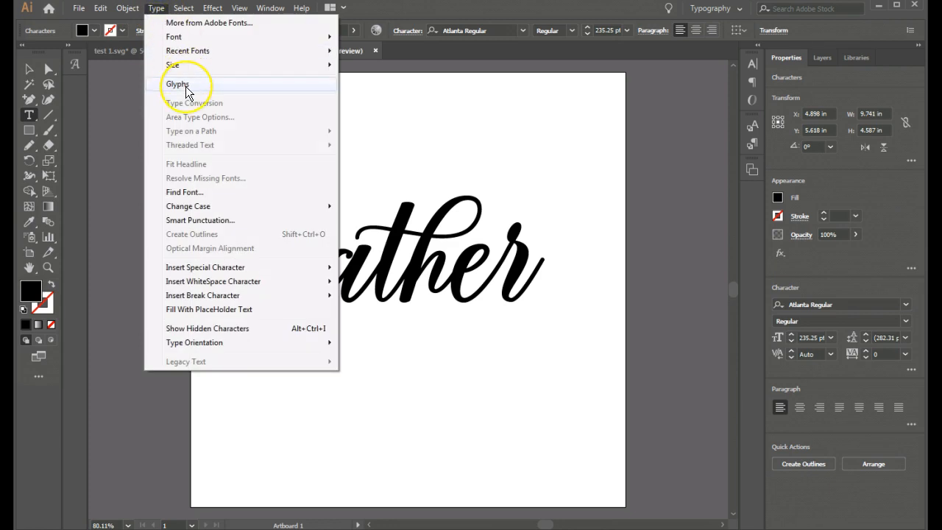
mouse_move(109, 140)
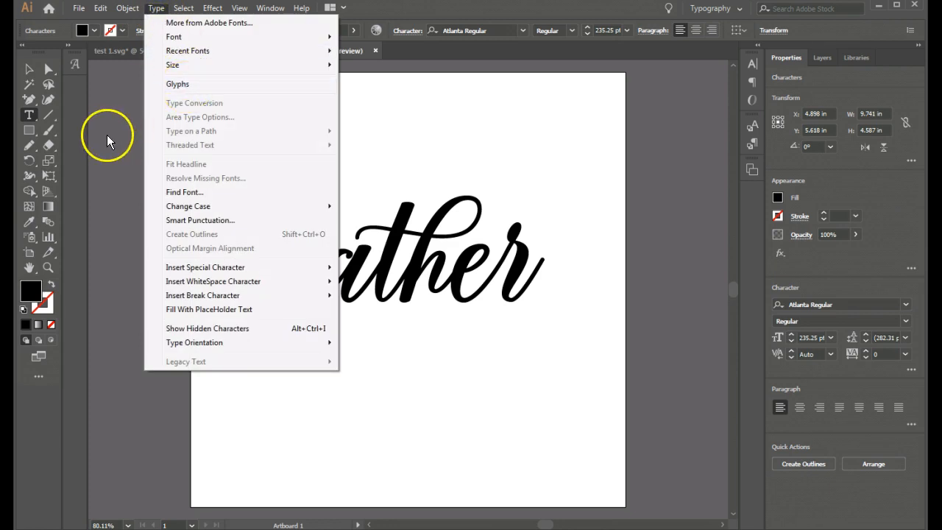
click(29, 69)
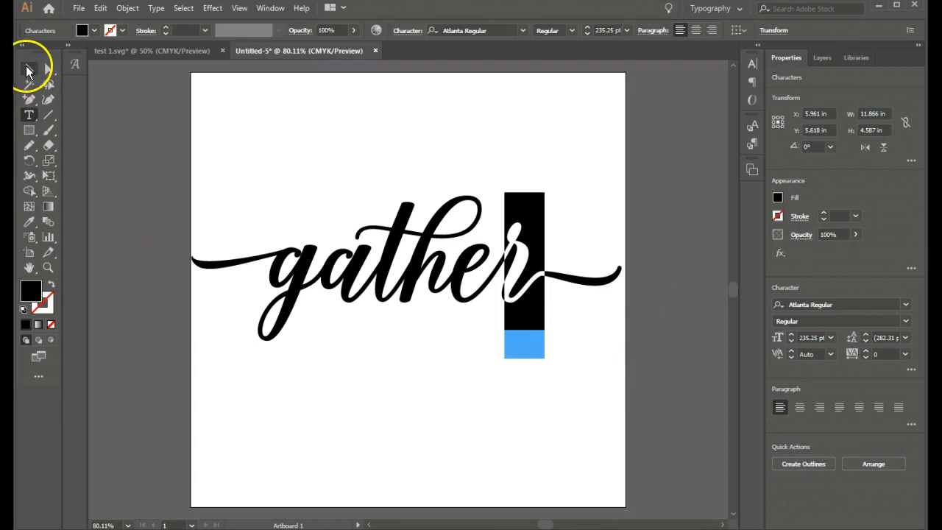
Shrink the swash 'gather' lettering slightly so it fits within the artboard width.
click(29, 69)
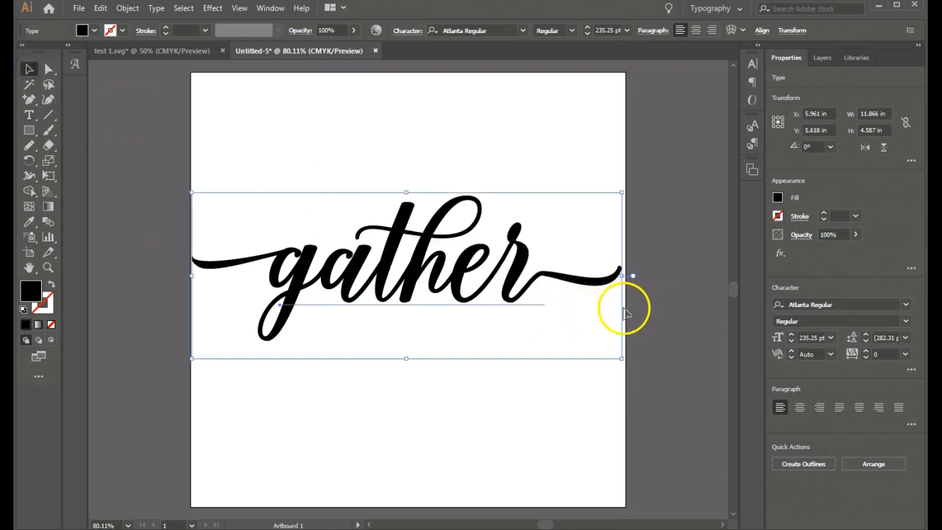
drag(621, 277, 611, 353)
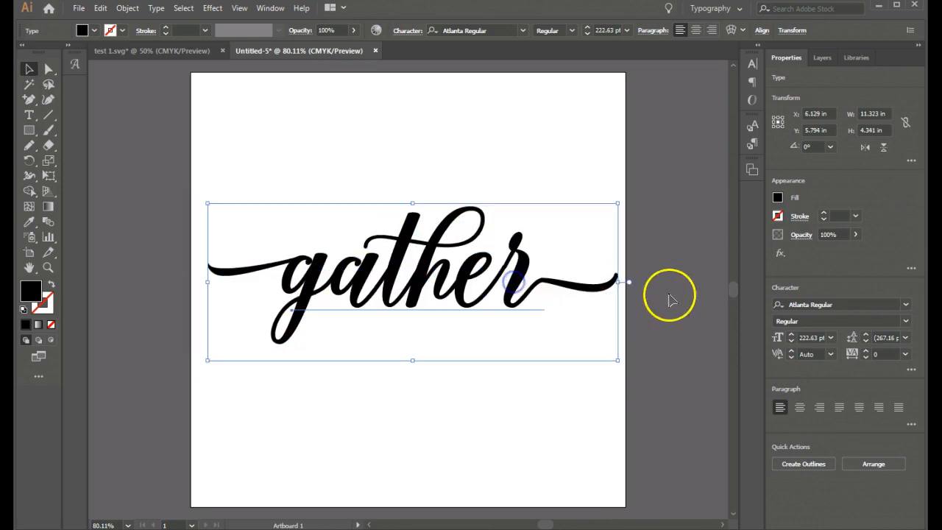
mouse_move(562, 287)
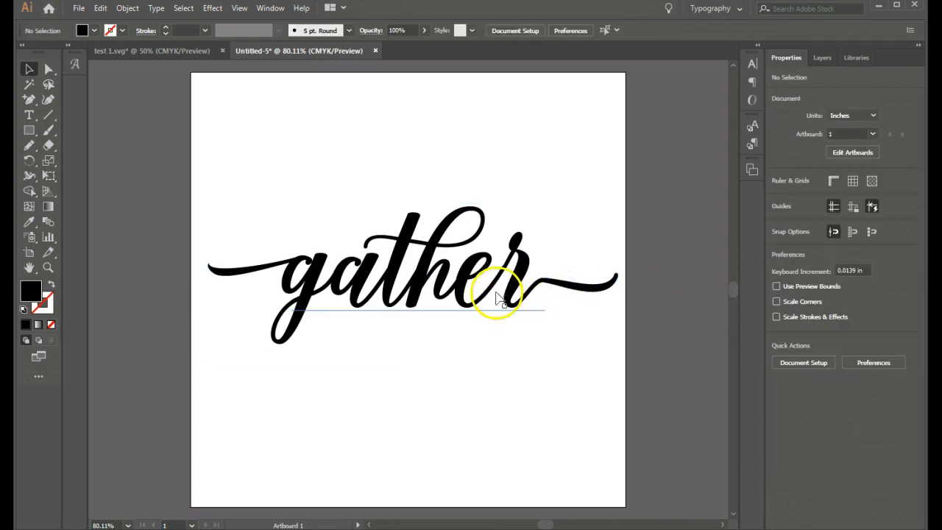
click(500, 280)
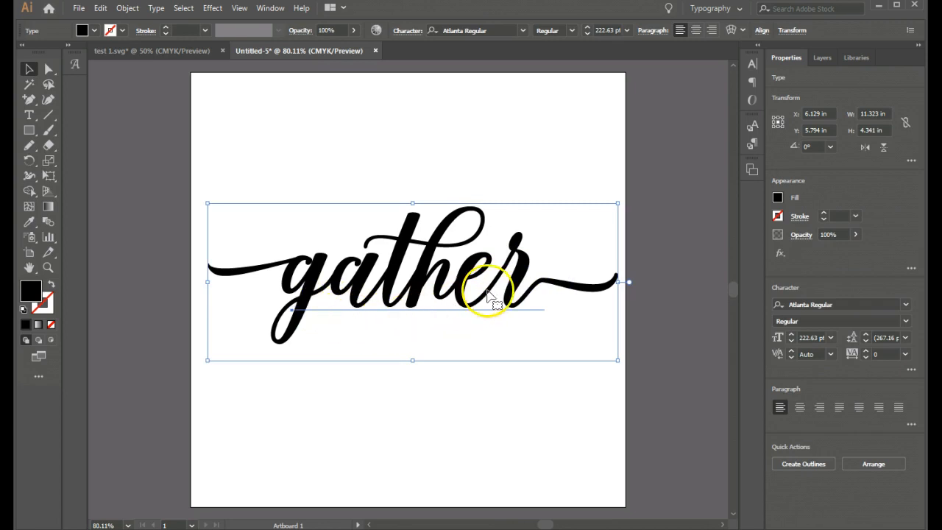
mouse_move(581, 333)
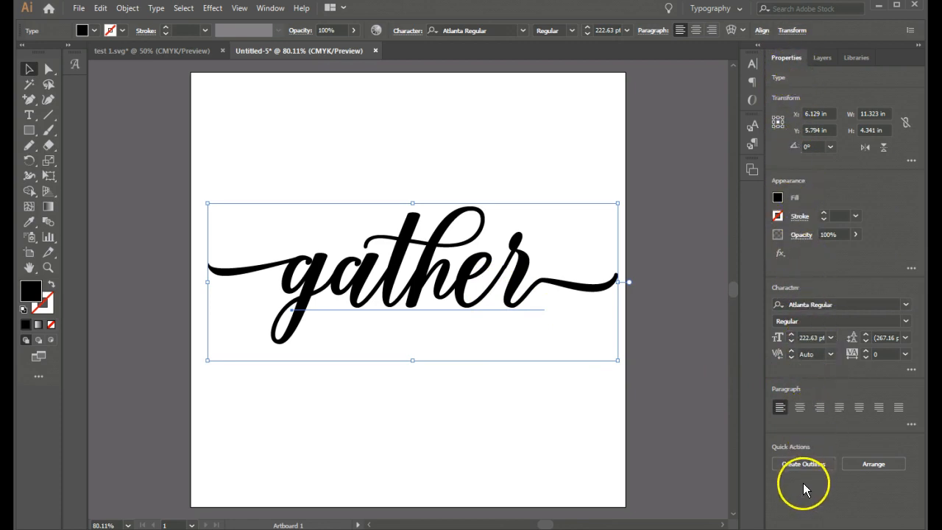
mouse_move(803, 464)
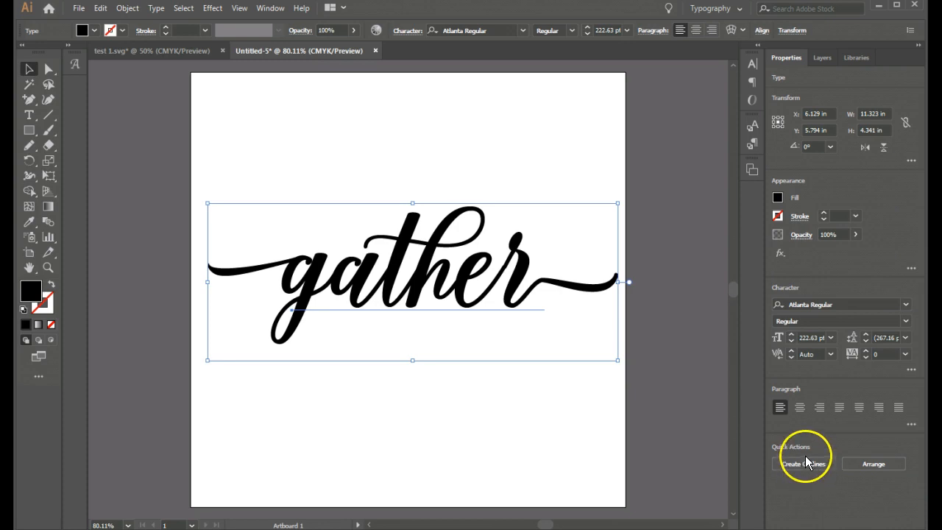
mouse_move(803, 462)
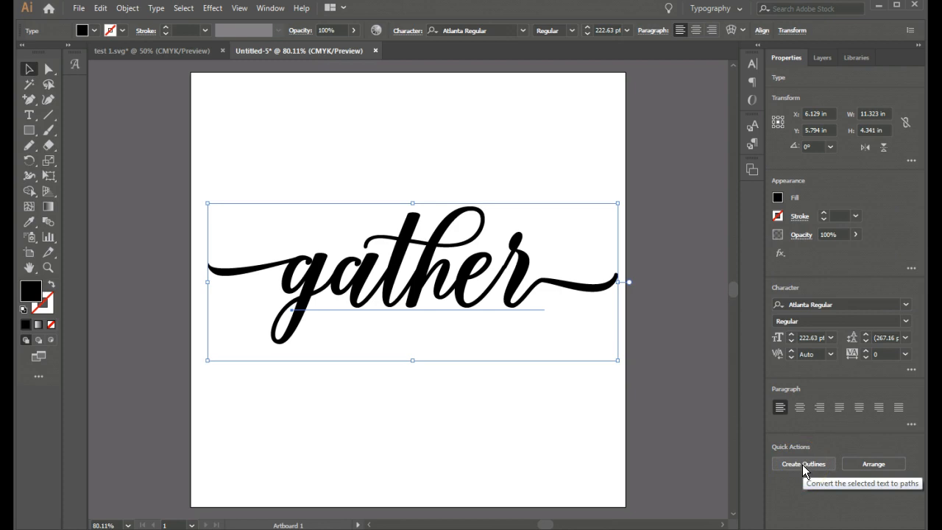
Convert 'gather' to outlines and Unite the letters into one compound path.
click(803, 463)
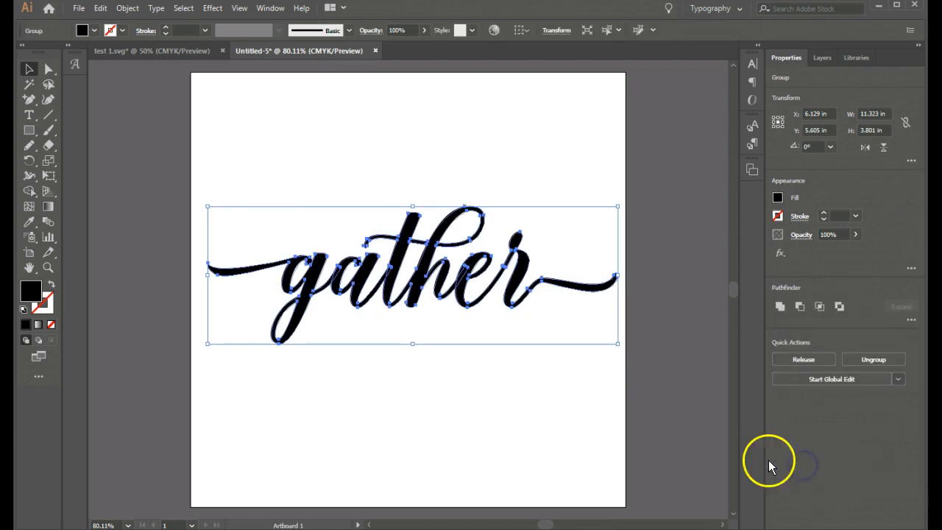
mouse_move(713, 383)
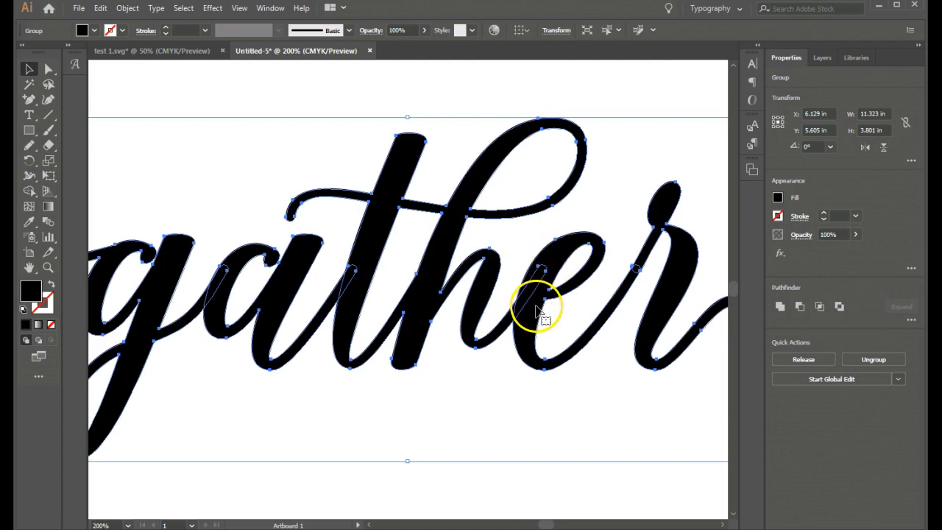
mouse_move(588, 156)
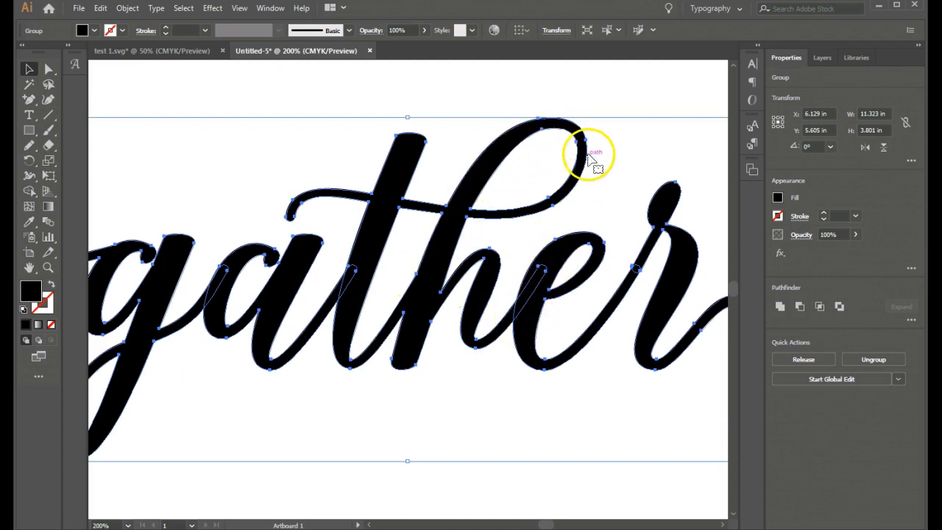
mouse_move(253, 268)
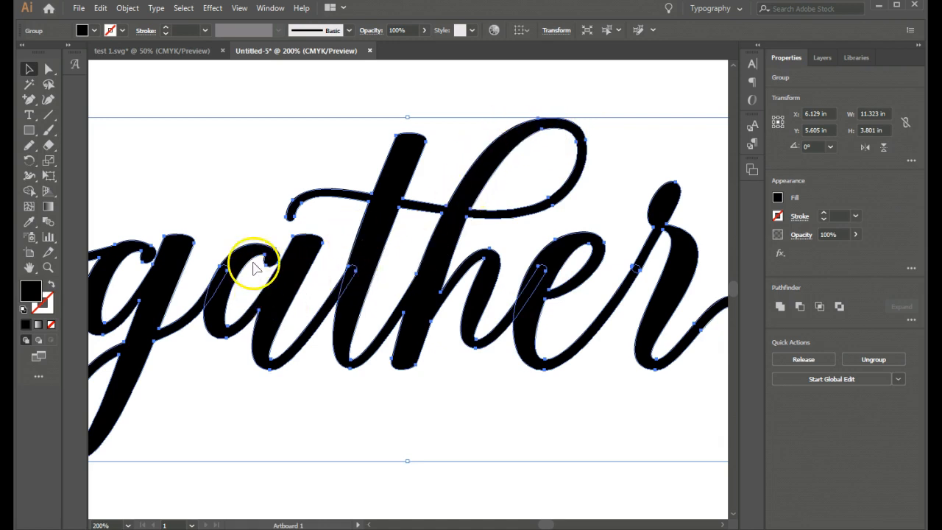
mouse_move(347, 433)
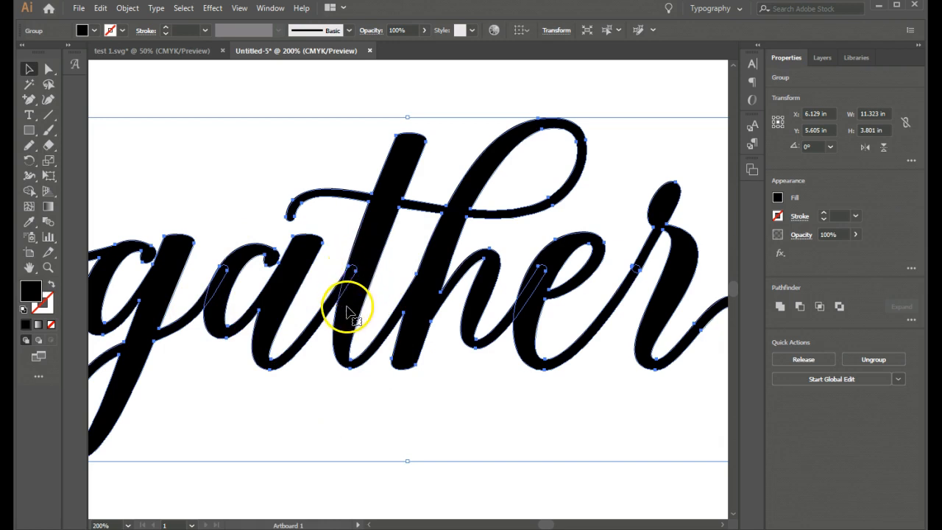
mouse_move(346, 316)
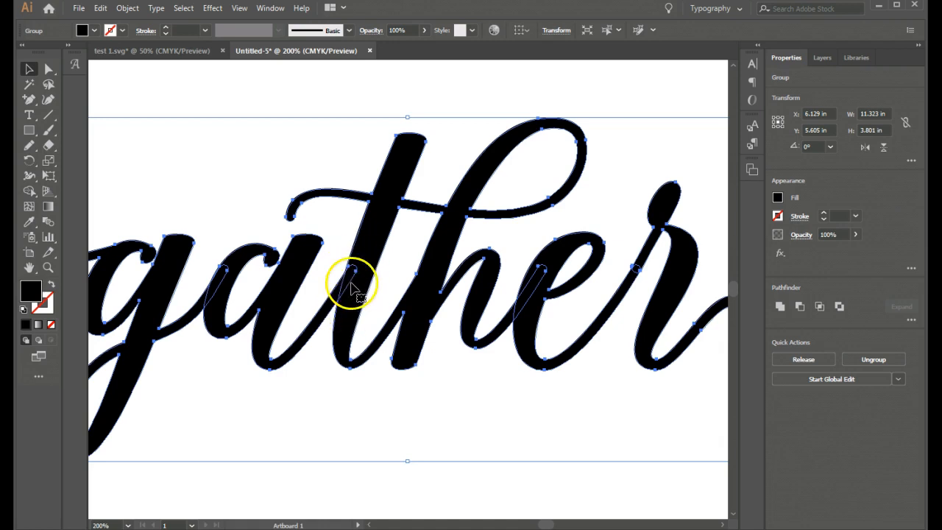
mouse_move(368, 267)
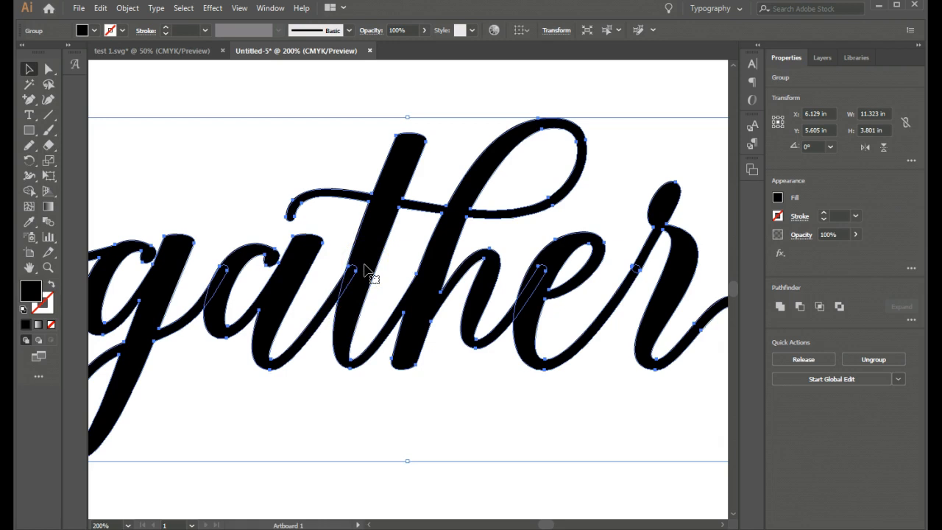
mouse_move(370, 278)
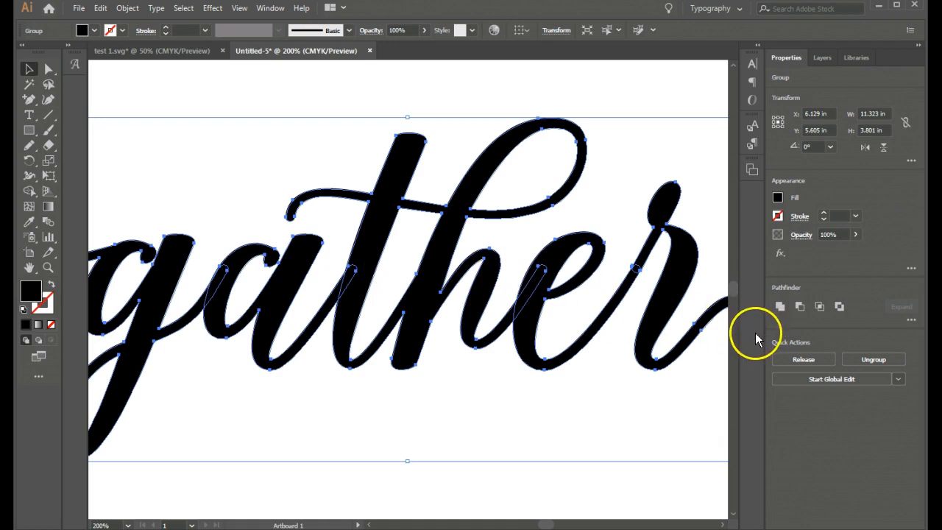
mouse_move(792, 335)
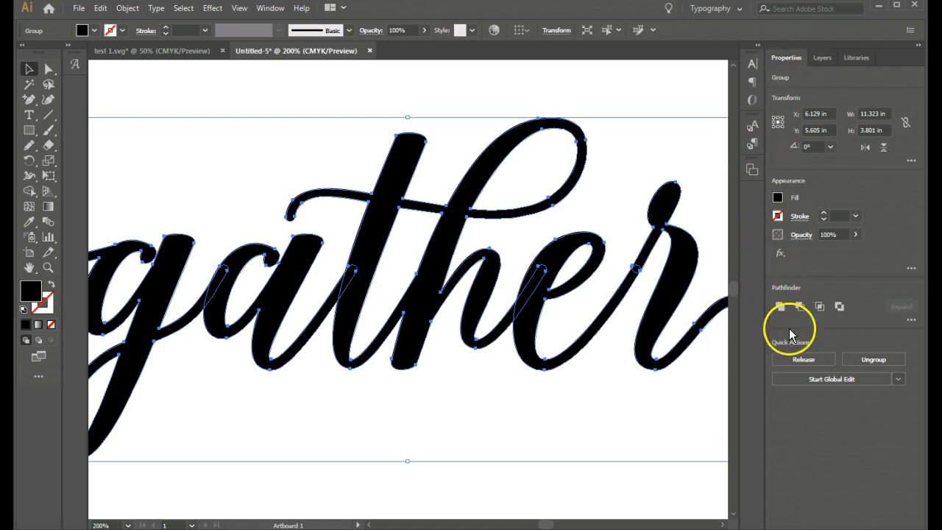
mouse_move(808, 298)
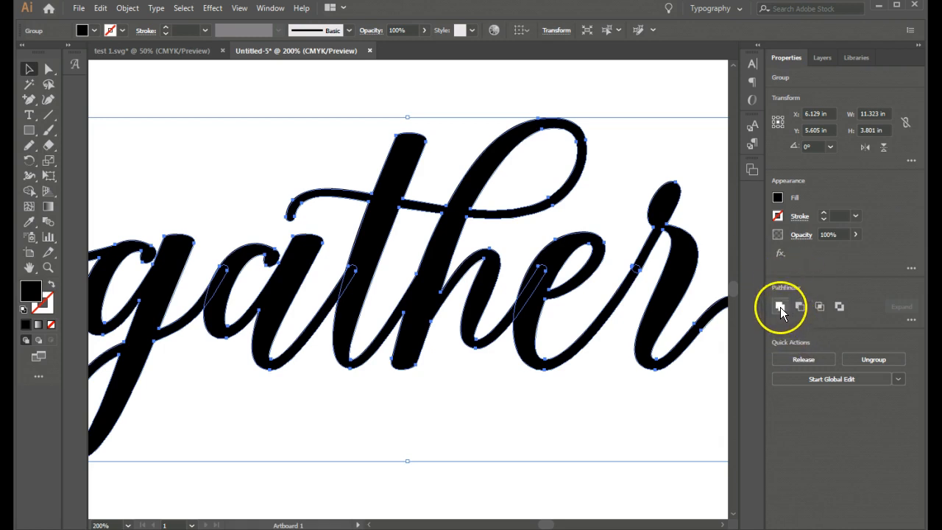
mouse_move(778, 306)
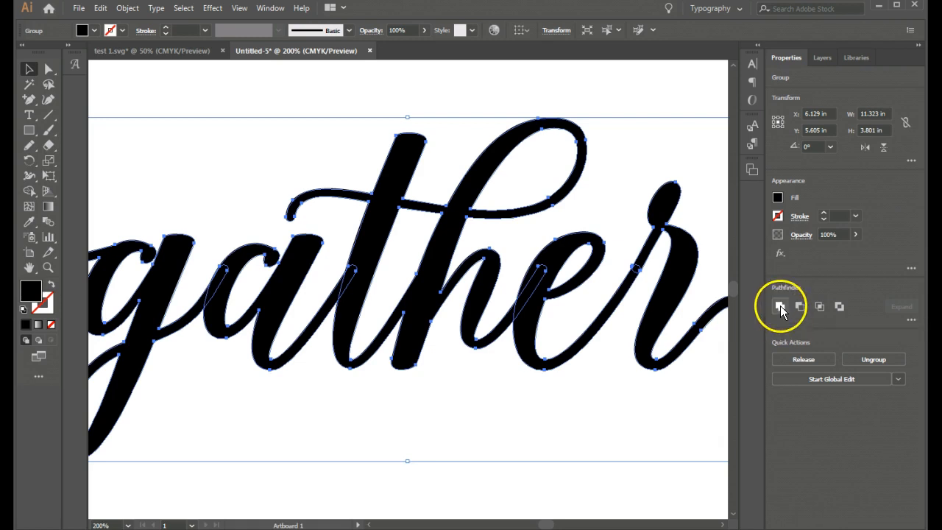
mouse_move(777, 307)
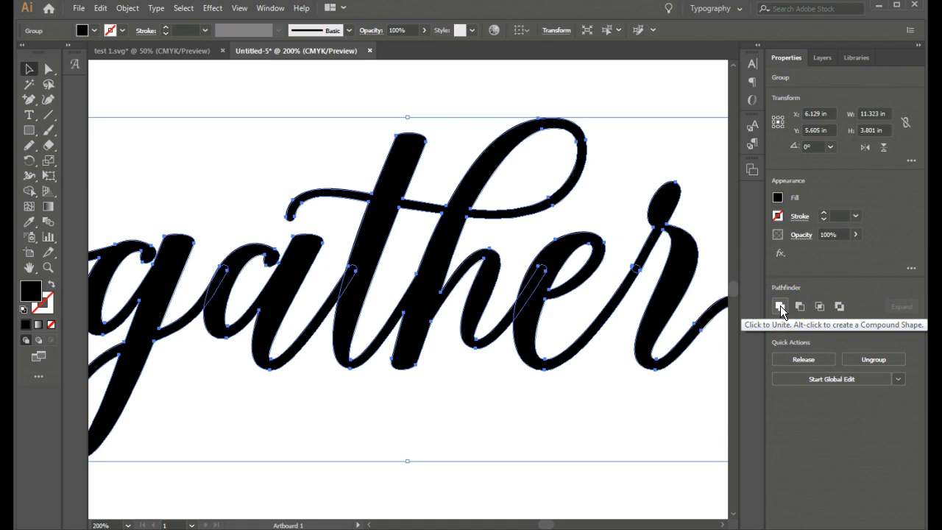
mouse_move(780, 308)
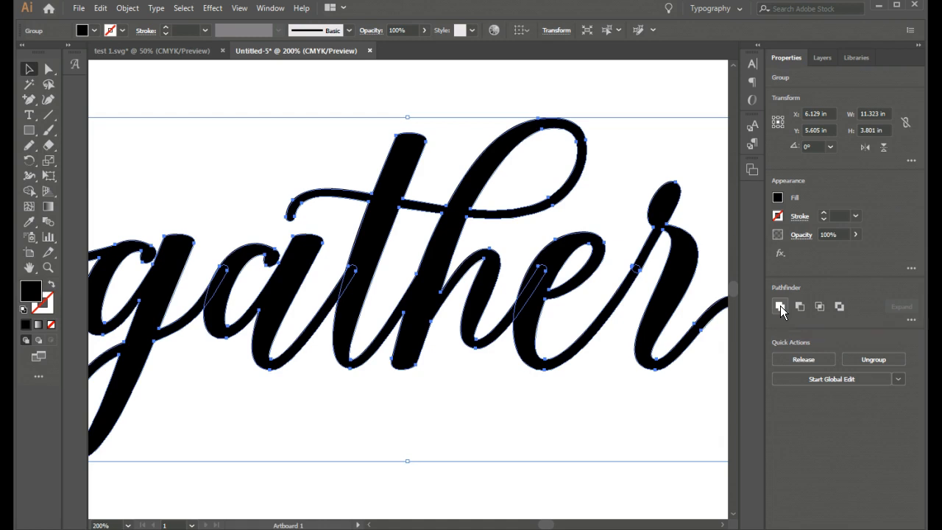
click(780, 307)
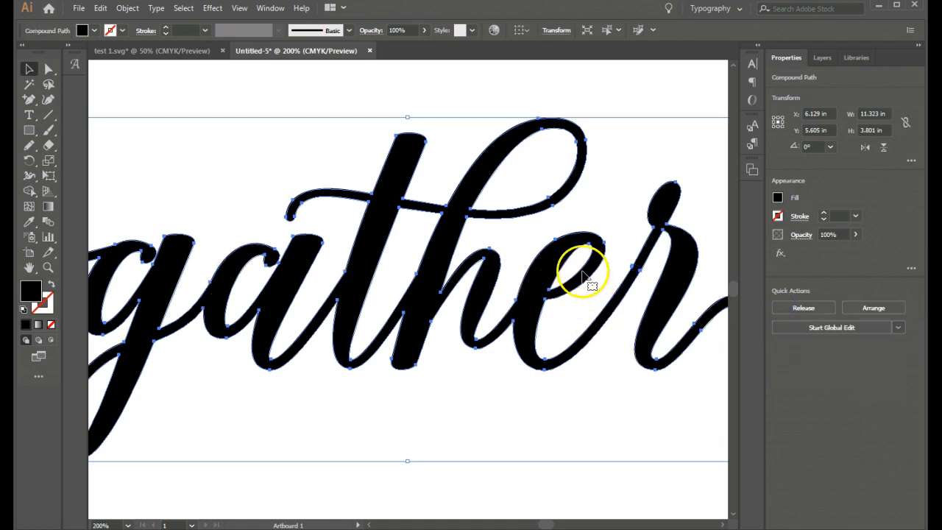
mouse_move(541, 297)
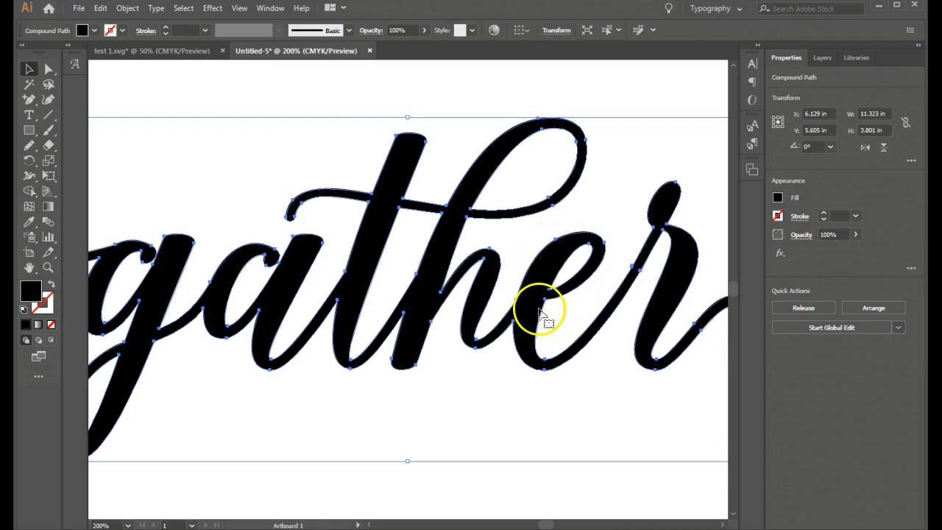
mouse_move(162, 280)
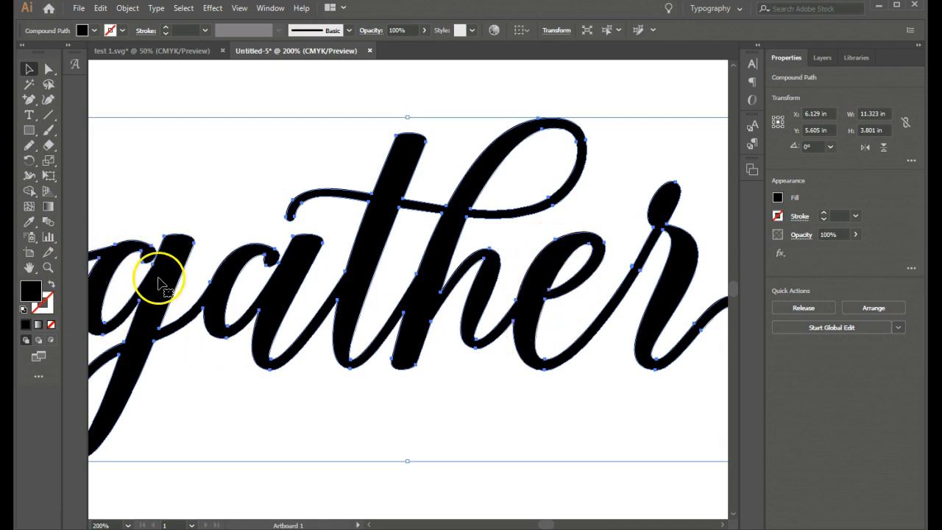
mouse_move(381, 293)
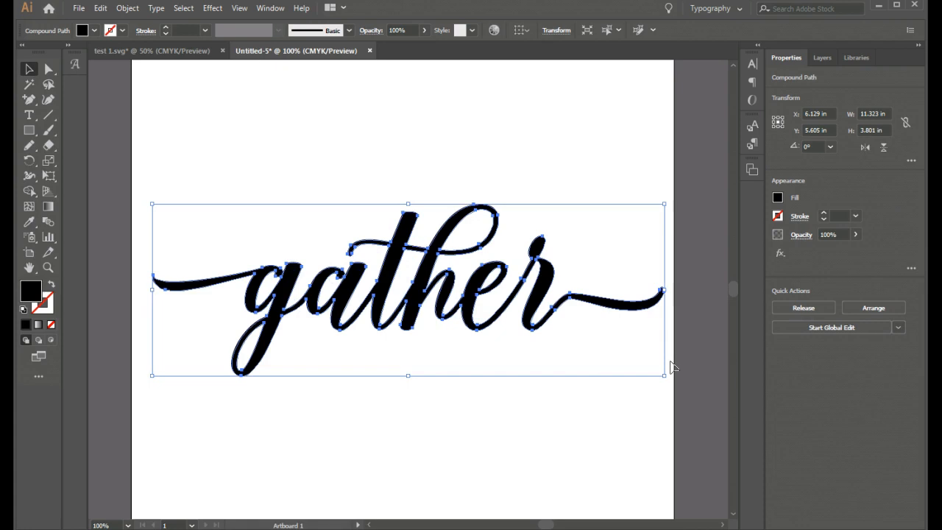
mouse_move(530, 312)
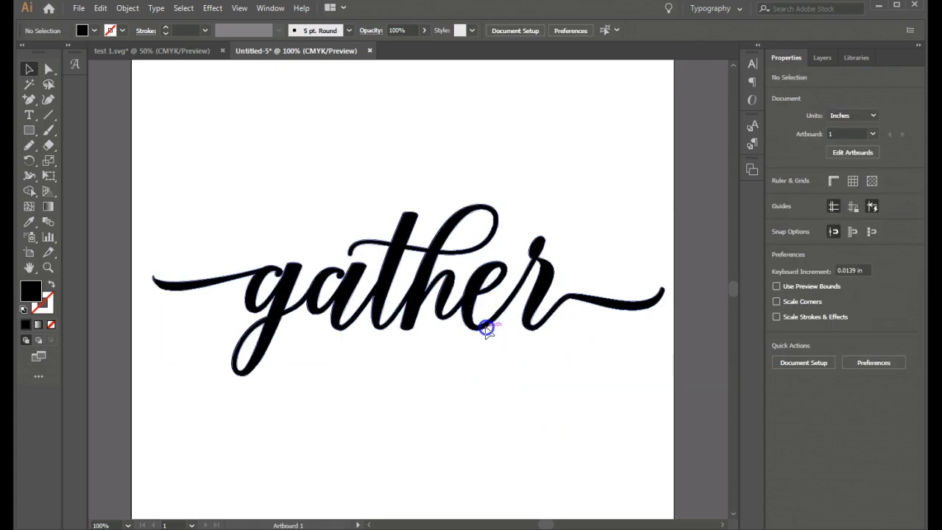
Reselect the merged 'gather' compound path to reposition it on the artboard.
click(485, 326)
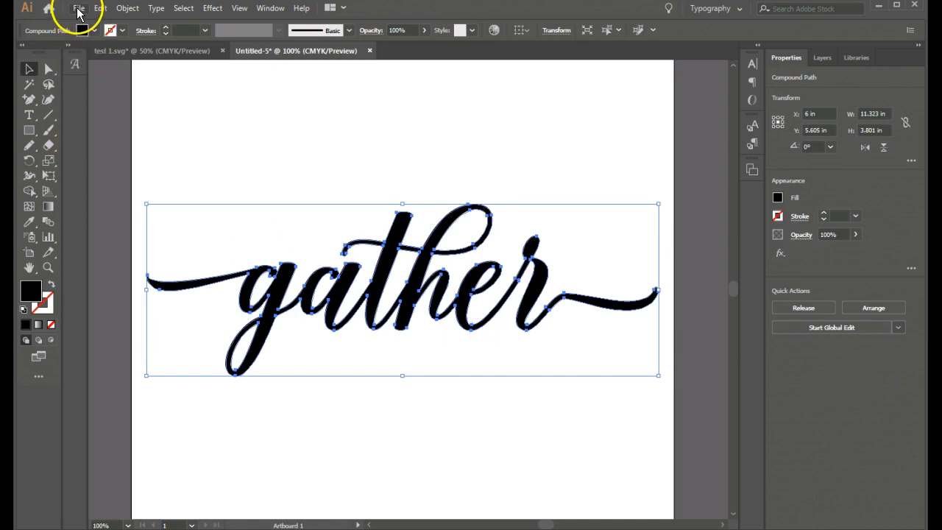
click(78, 8)
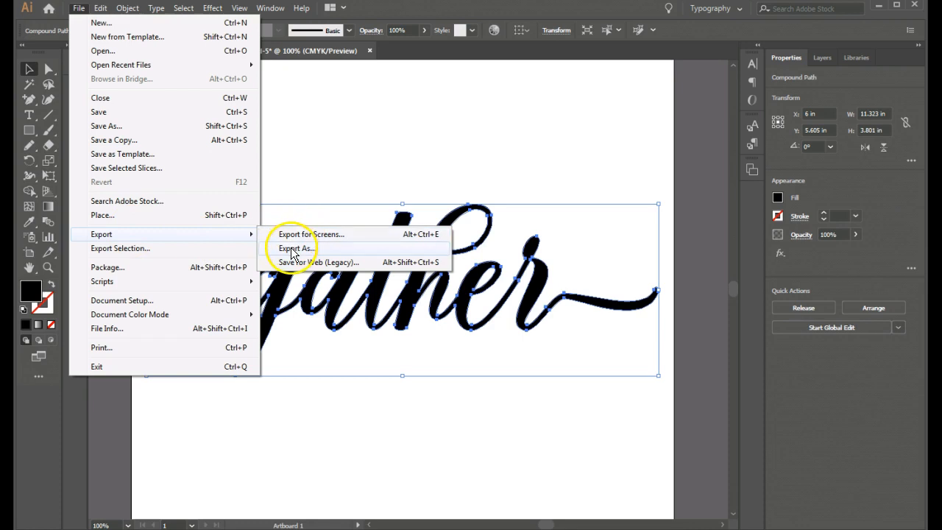
click(295, 247)
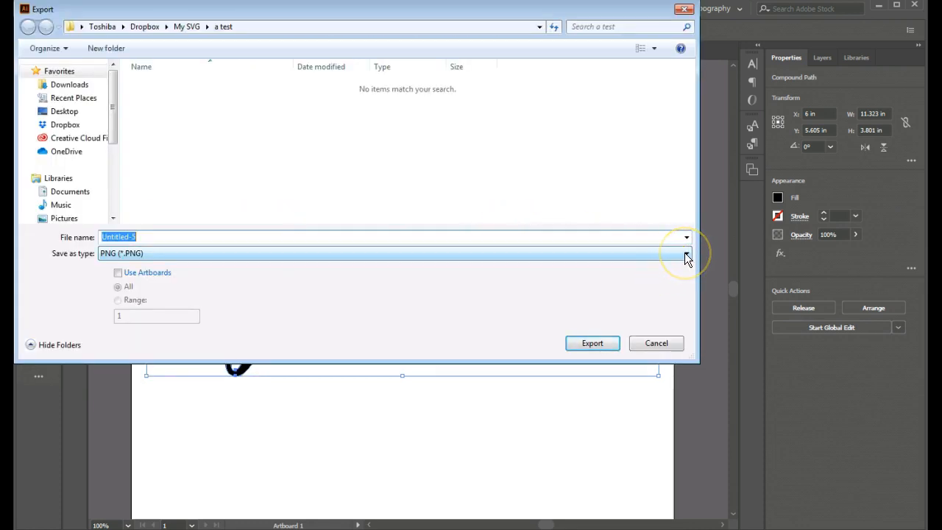
click(685, 253)
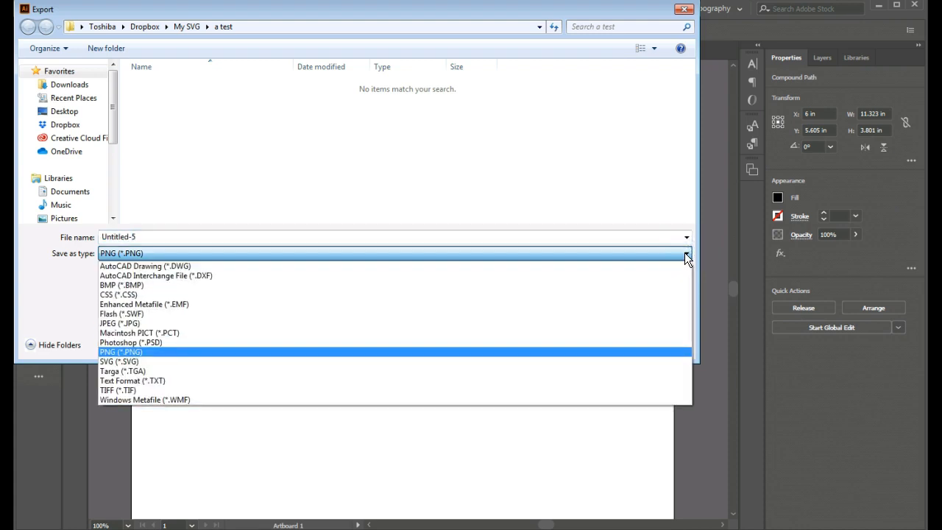
mouse_move(235, 276)
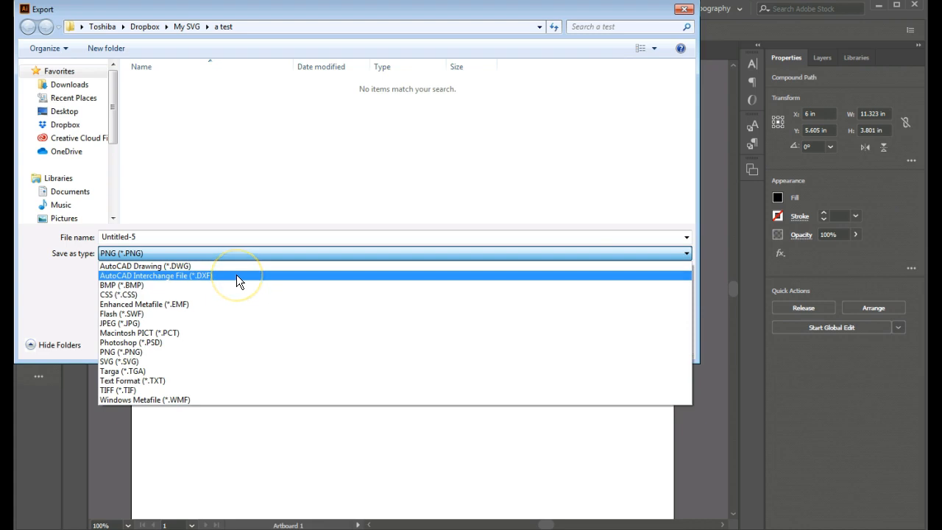
mouse_move(237, 281)
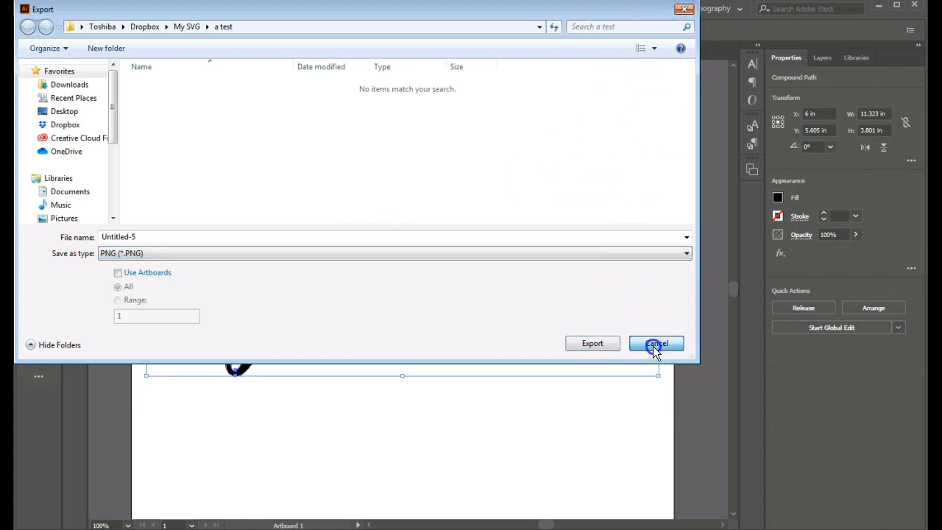
click(654, 344)
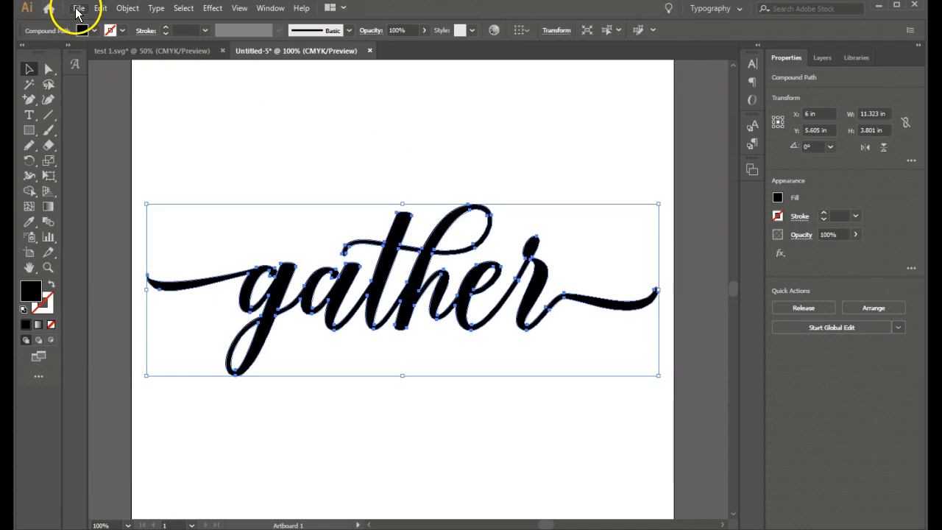
Start Save As with SVG format and the file name 'first svg'.
click(78, 8)
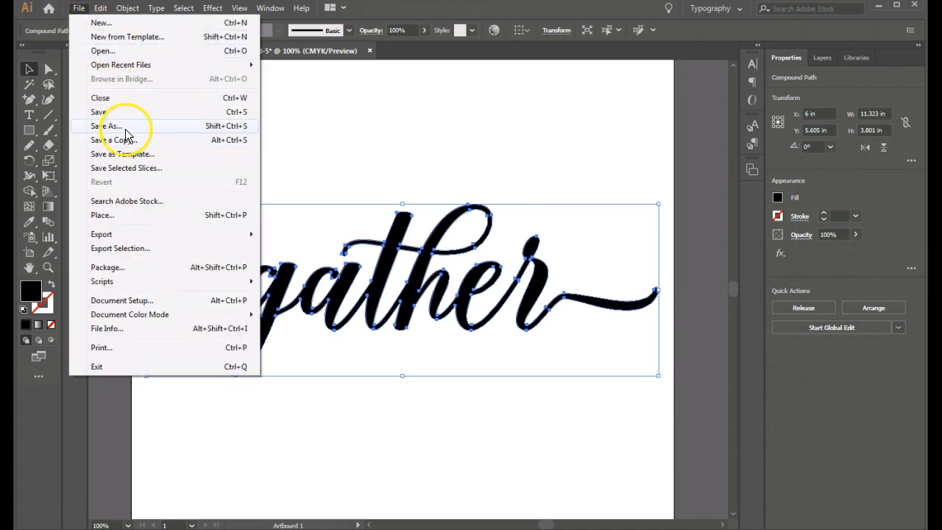
click(109, 127)
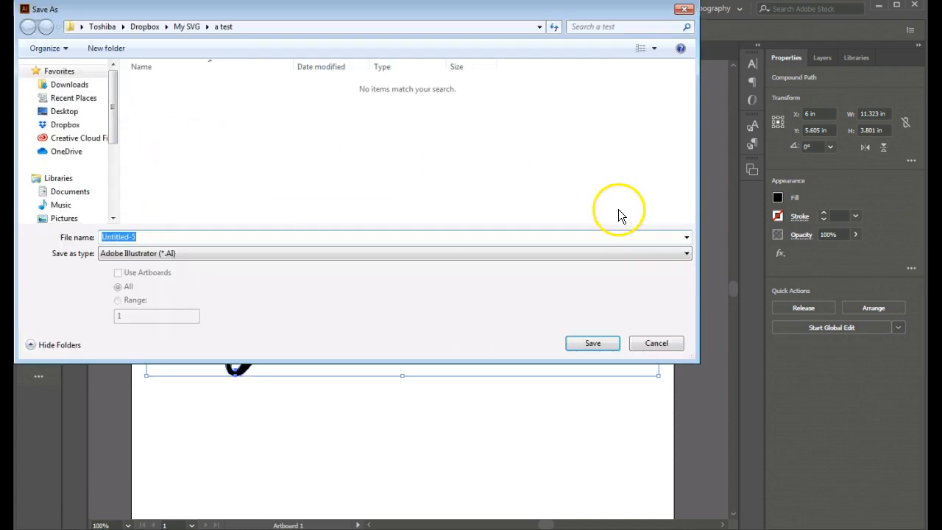
click(685, 253)
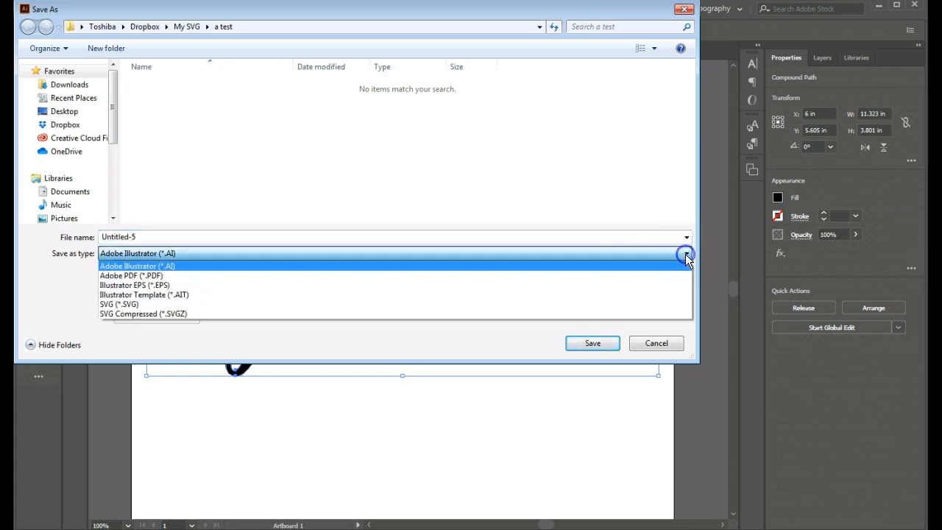
click(117, 303)
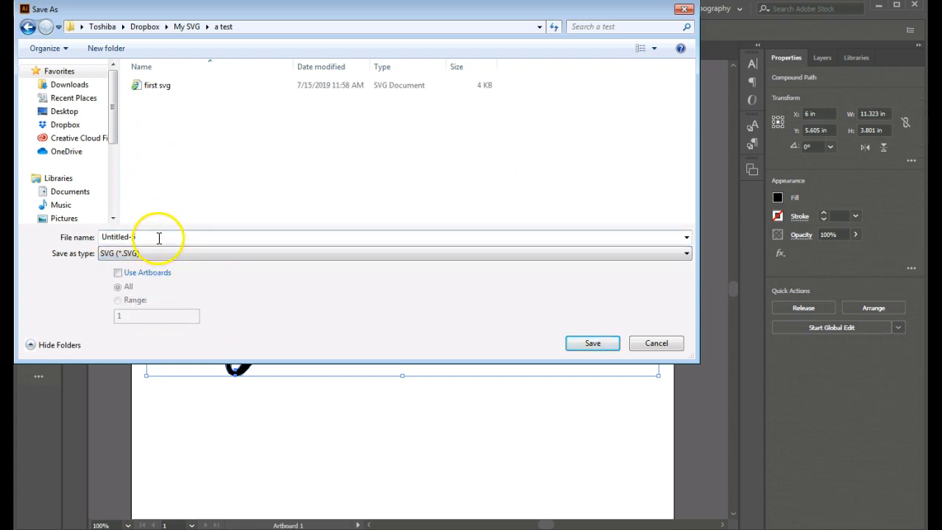
click(156, 84)
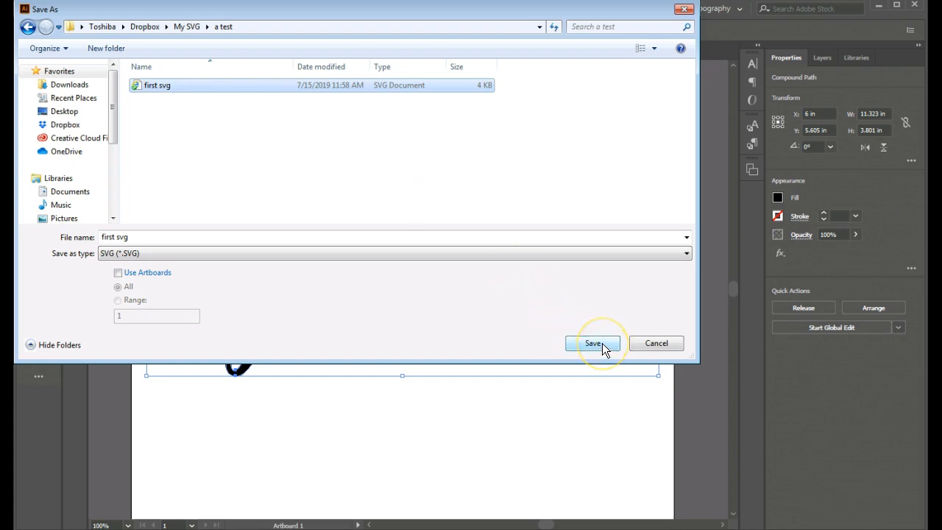
Save the SVG, replacing the existing 'first svg', accepting default SVG Options.
click(593, 342)
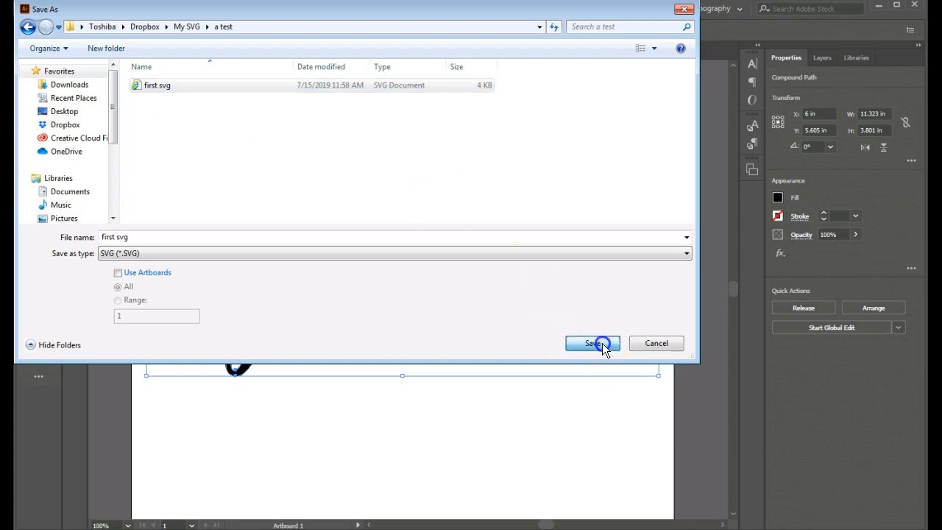
click(591, 343)
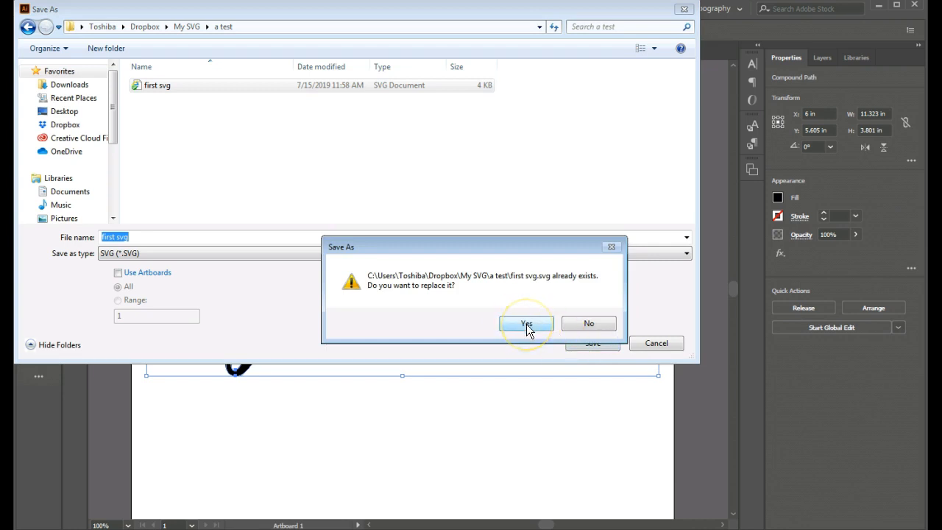
click(525, 324)
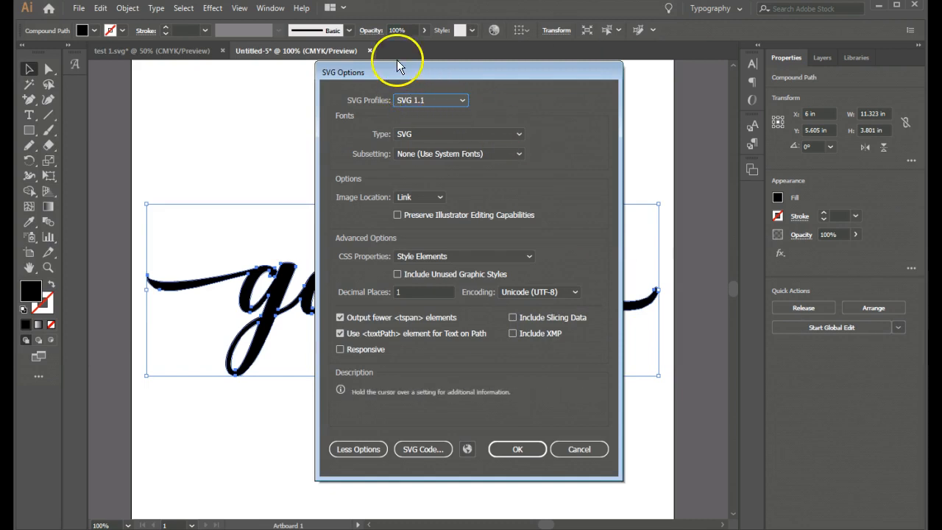
click(518, 448)
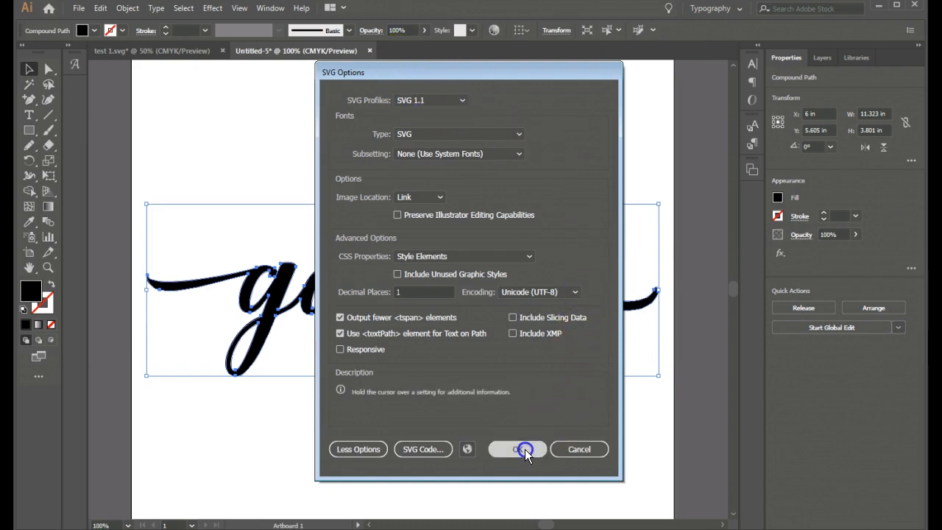
click(518, 449)
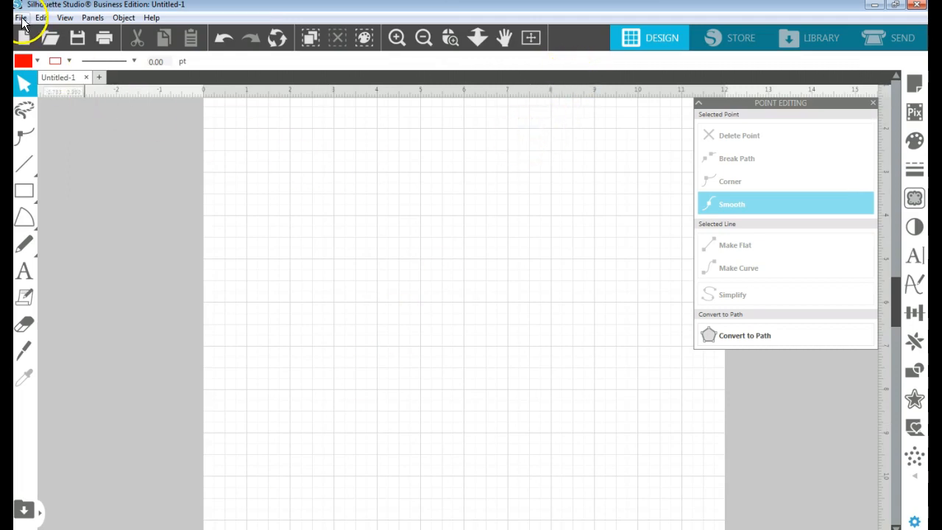
Merge 'first svg' into the Silhouette Studio page and move the design higher.
click(21, 18)
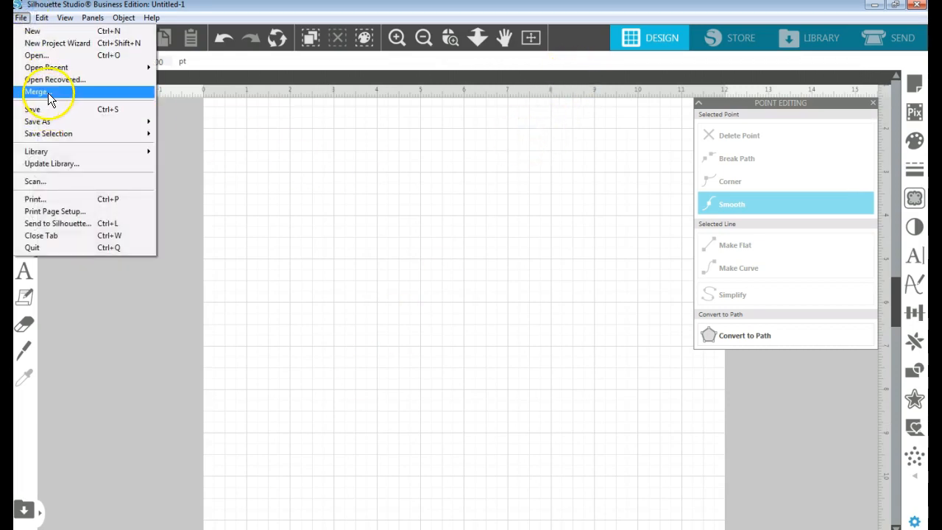
click(36, 92)
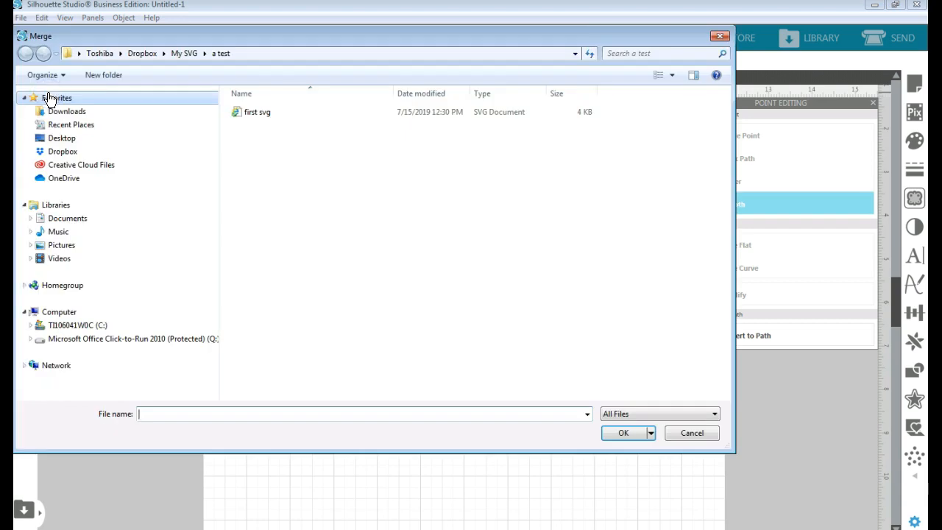
click(256, 112)
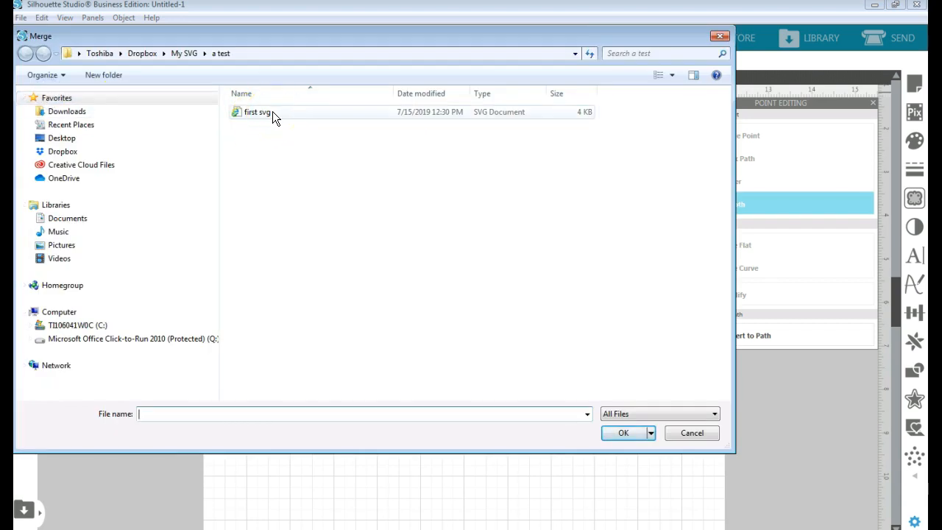
click(256, 112)
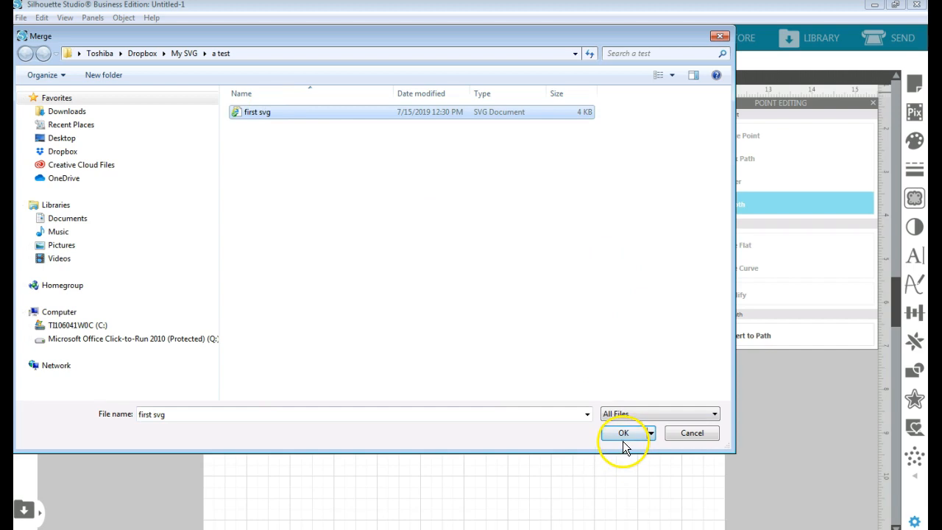
click(623, 433)
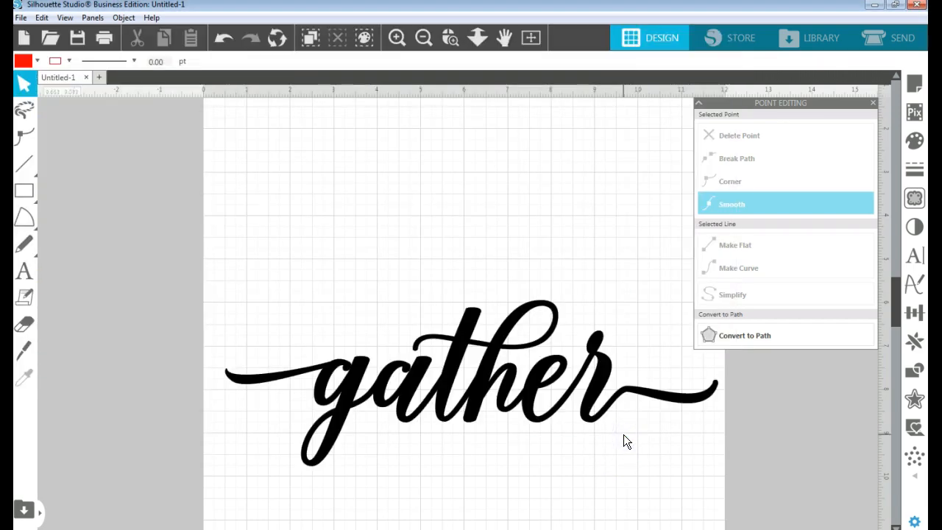
drag(625, 440, 596, 294)
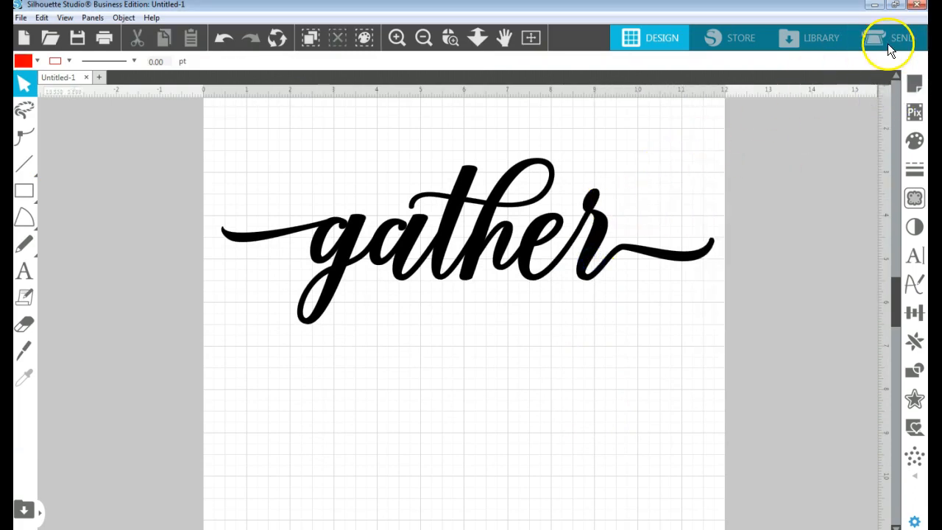
Switch to the SEND panel so 'gather' shows red cut lines for cardstock.
click(897, 38)
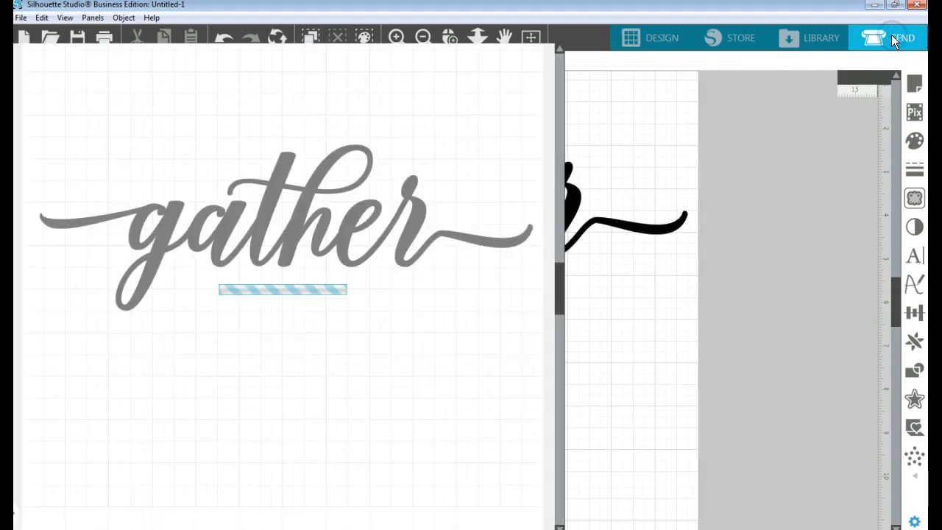
click(898, 39)
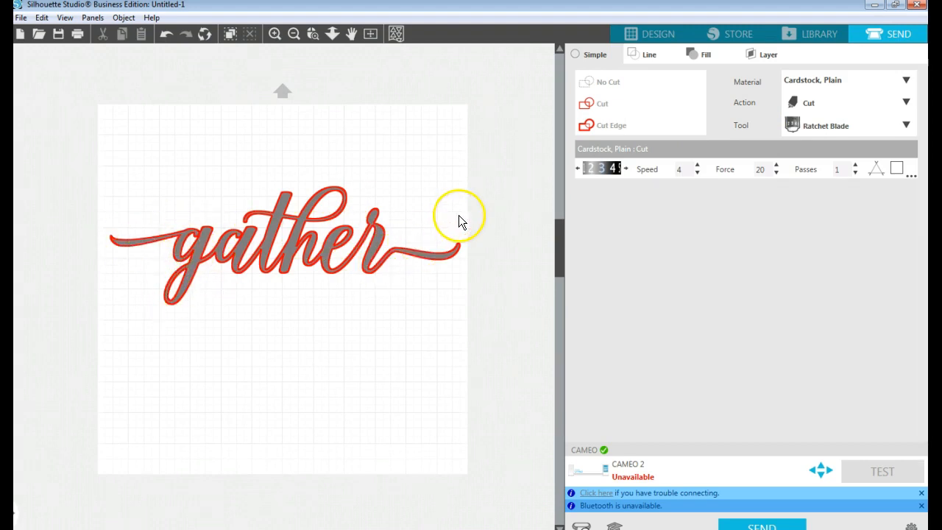
mouse_move(503, 185)
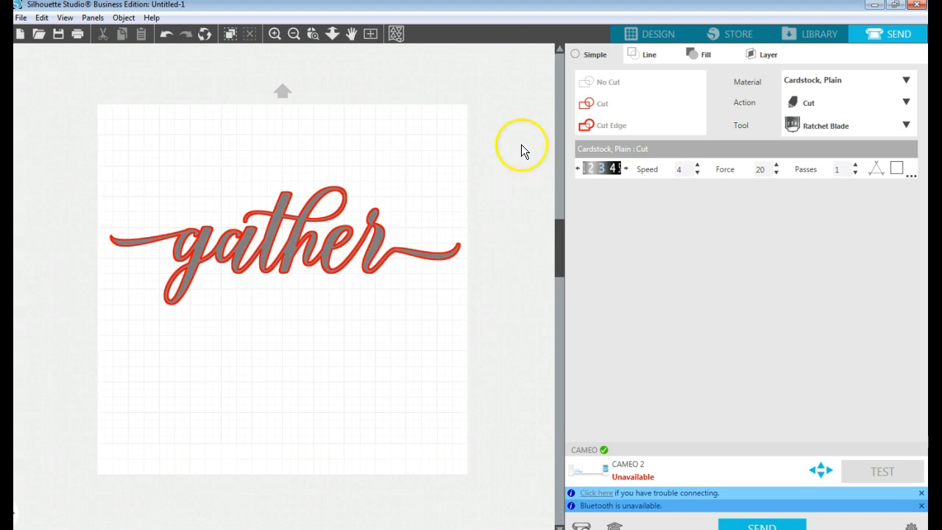
click(650, 33)
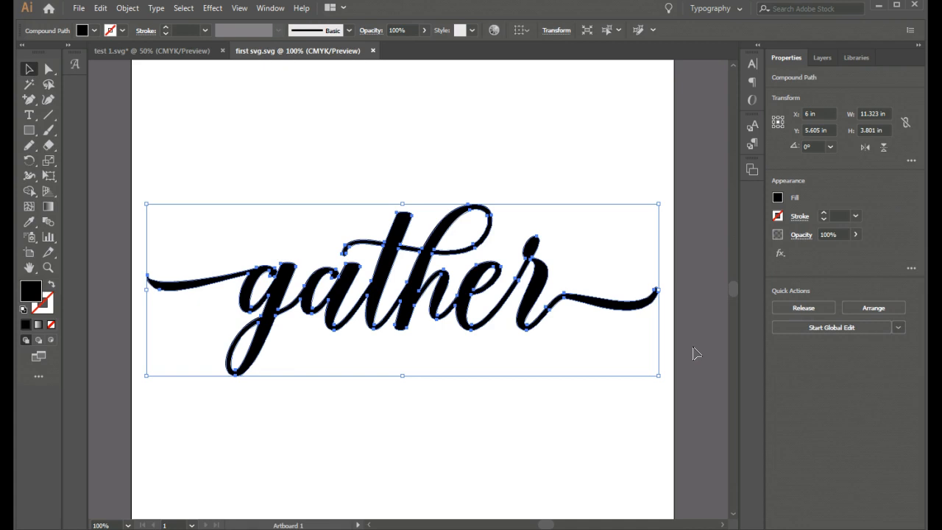
mouse_move(699, 344)
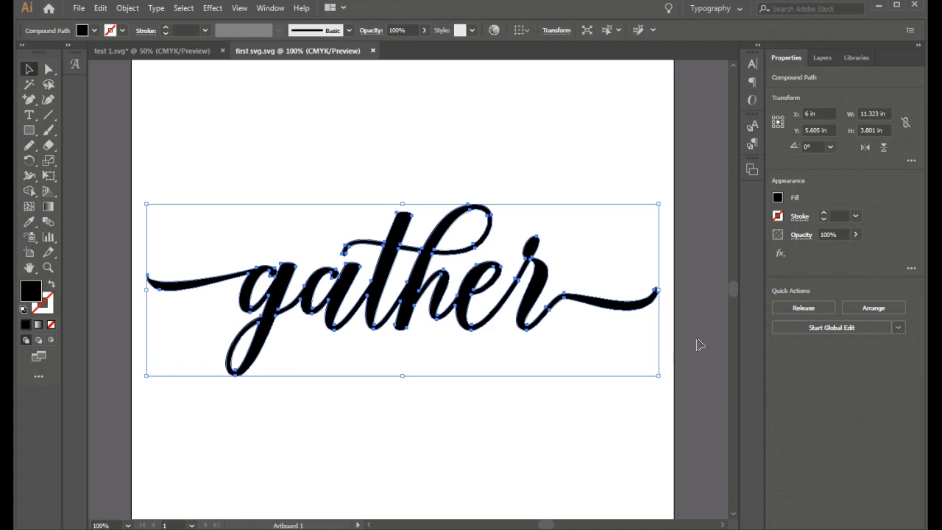